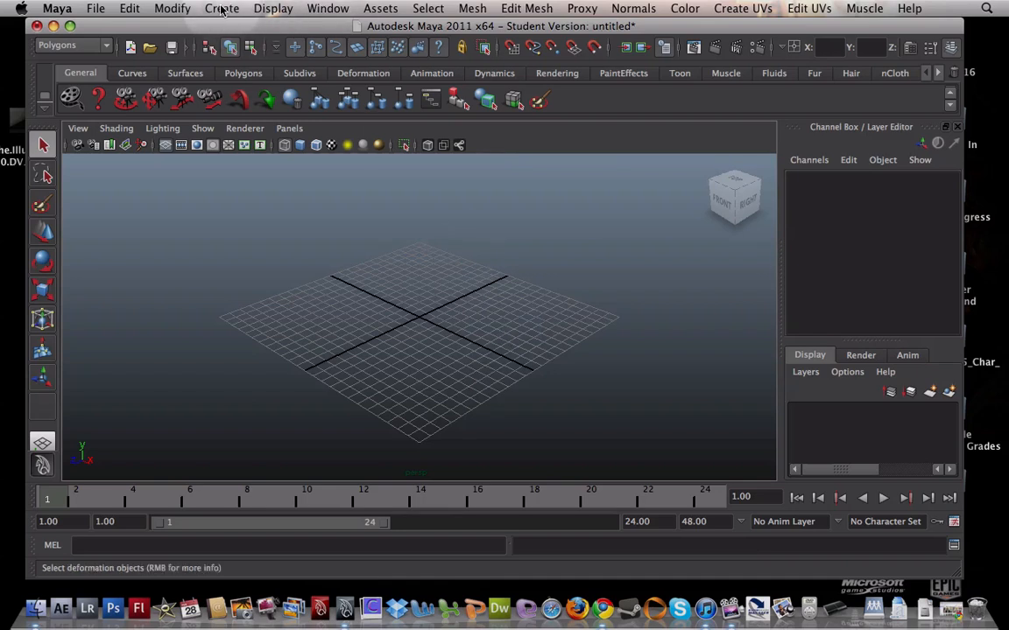
Create a polygon cube on the grid and set its width to 4 and height to 6.
left_click(222, 8)
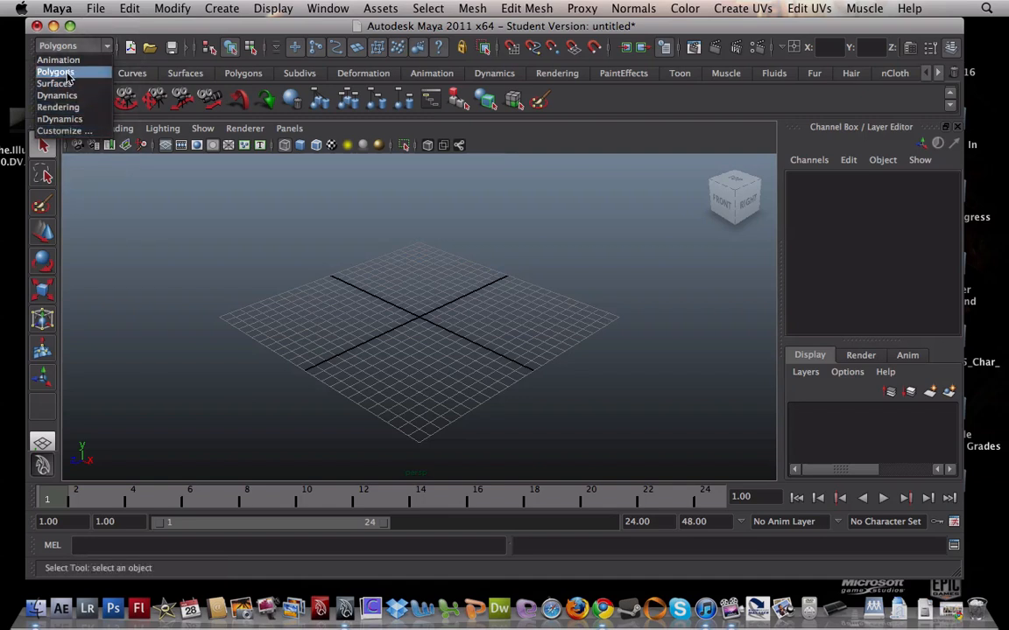
left_click(55, 72)
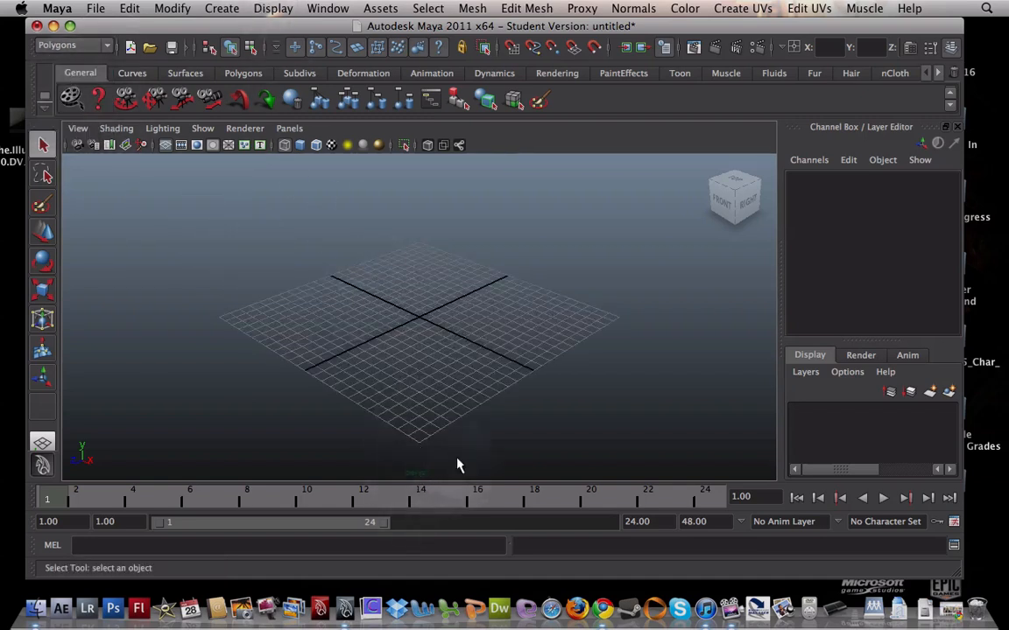
mouse_move(517, 348)
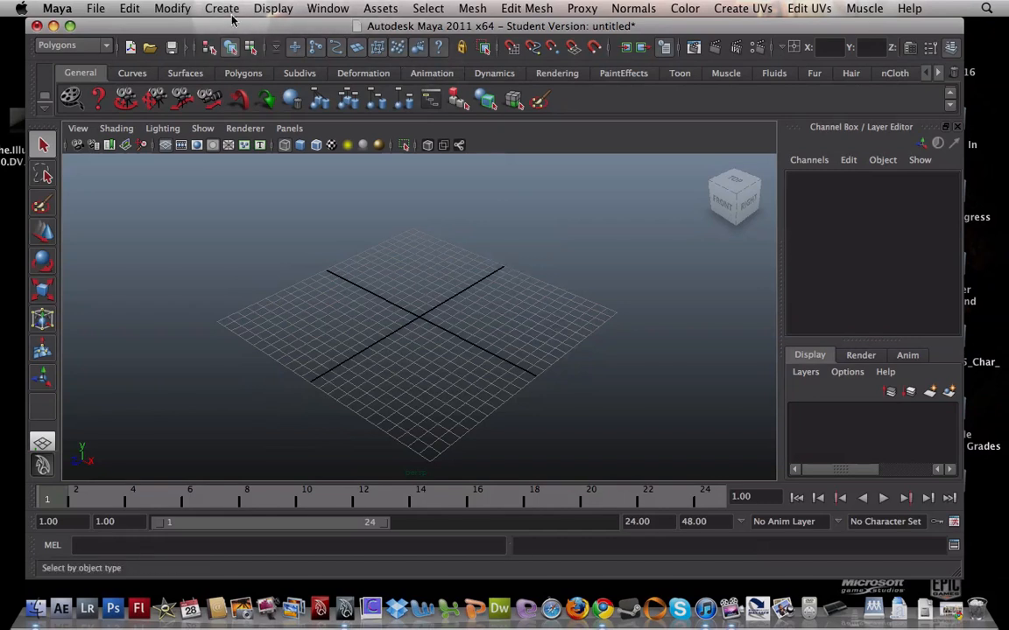
left_click(221, 8)
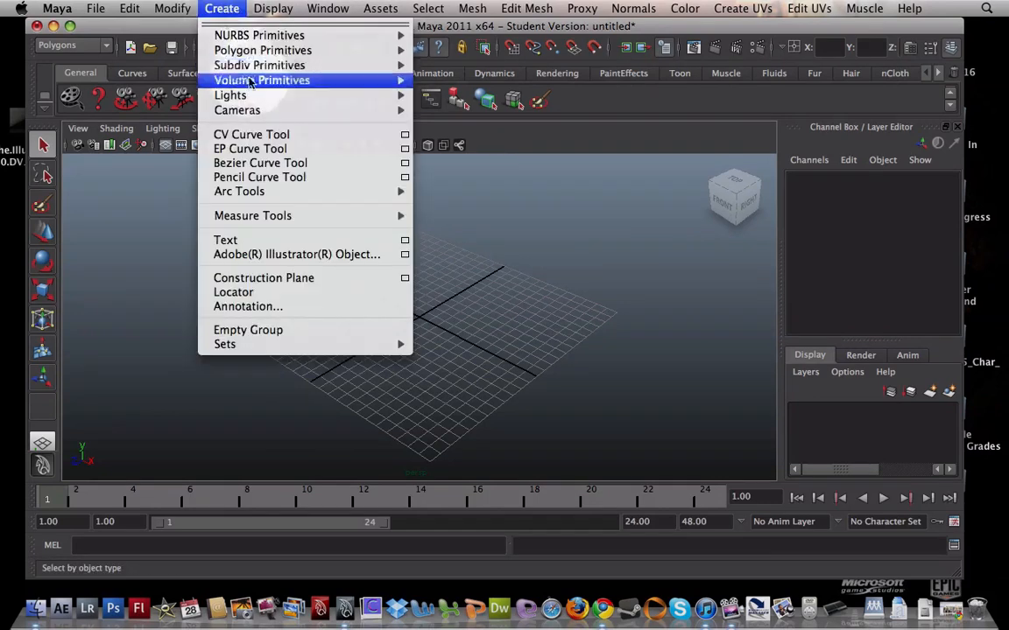
mouse_move(263, 50)
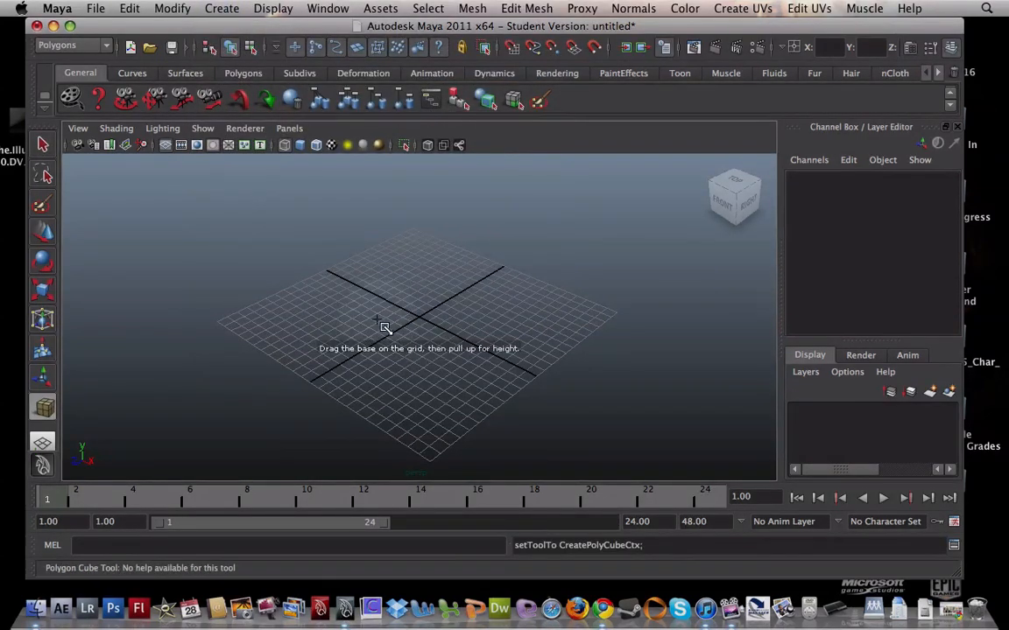
left_click_drag(376, 324, 377, 342)
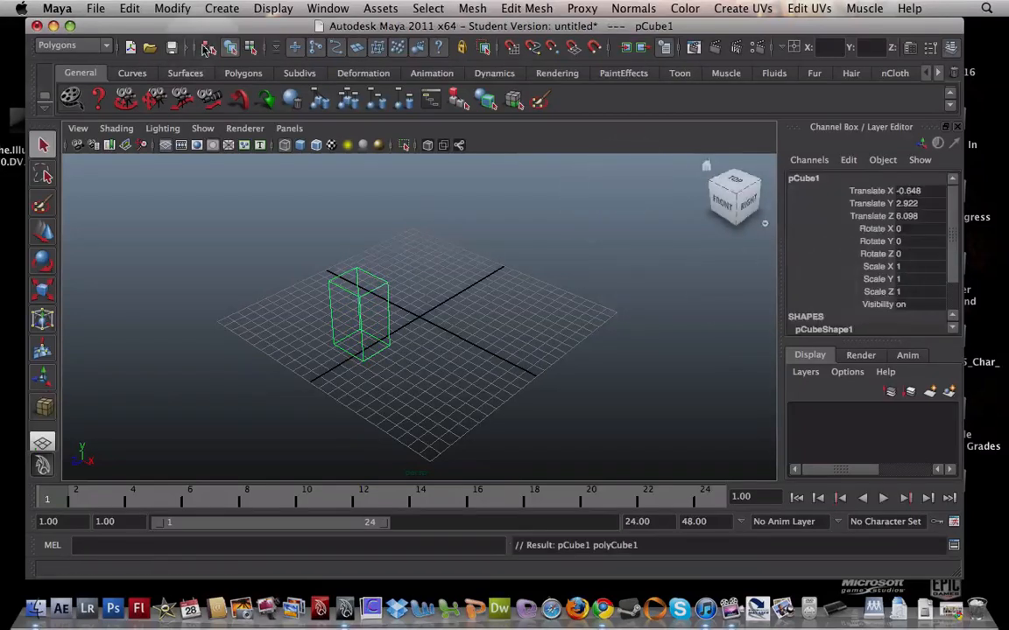
mouse_move(913, 48)
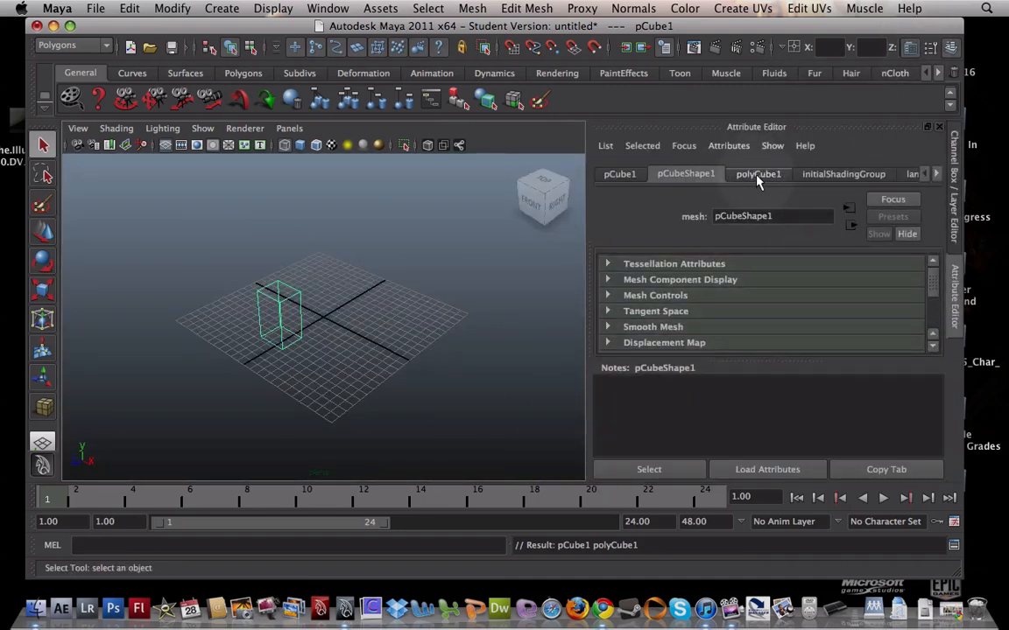
left_click(757, 173)
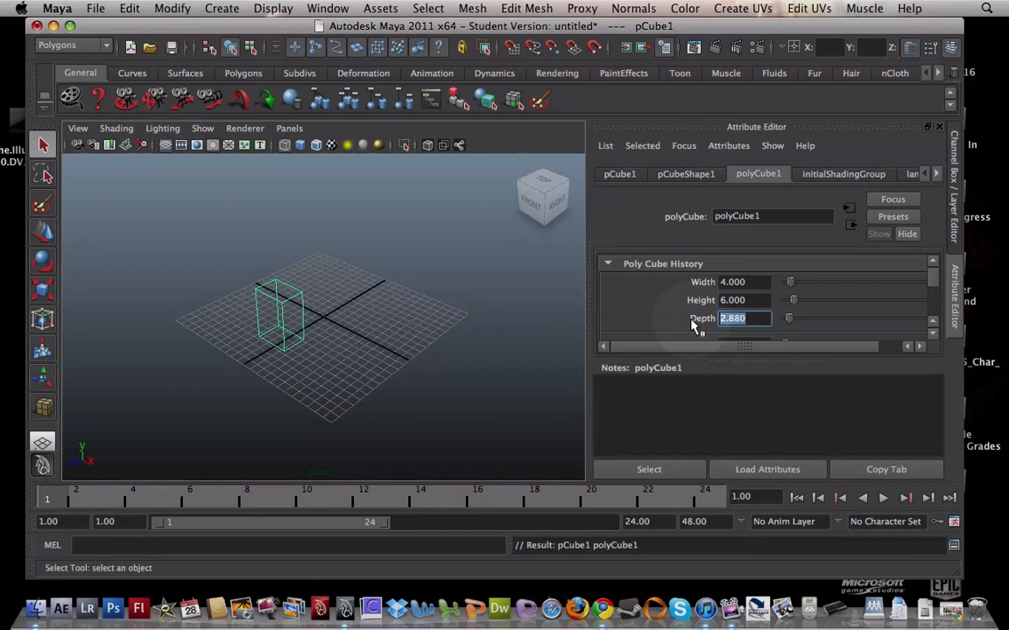
type("4")
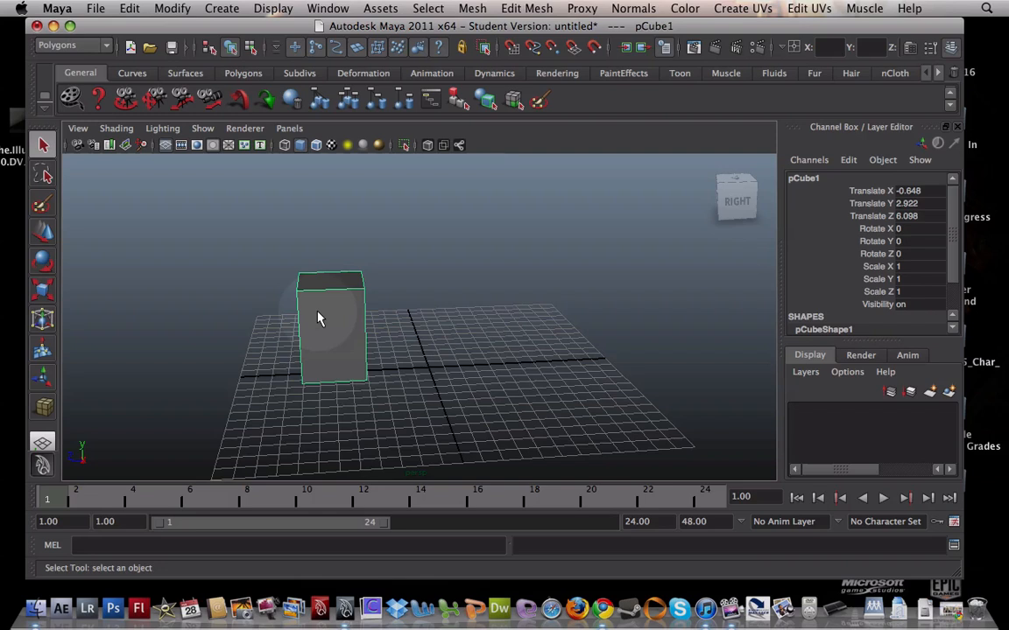
Extrude the cube's top face in Face mode and scale it wider than the box.
right_click(320, 328)
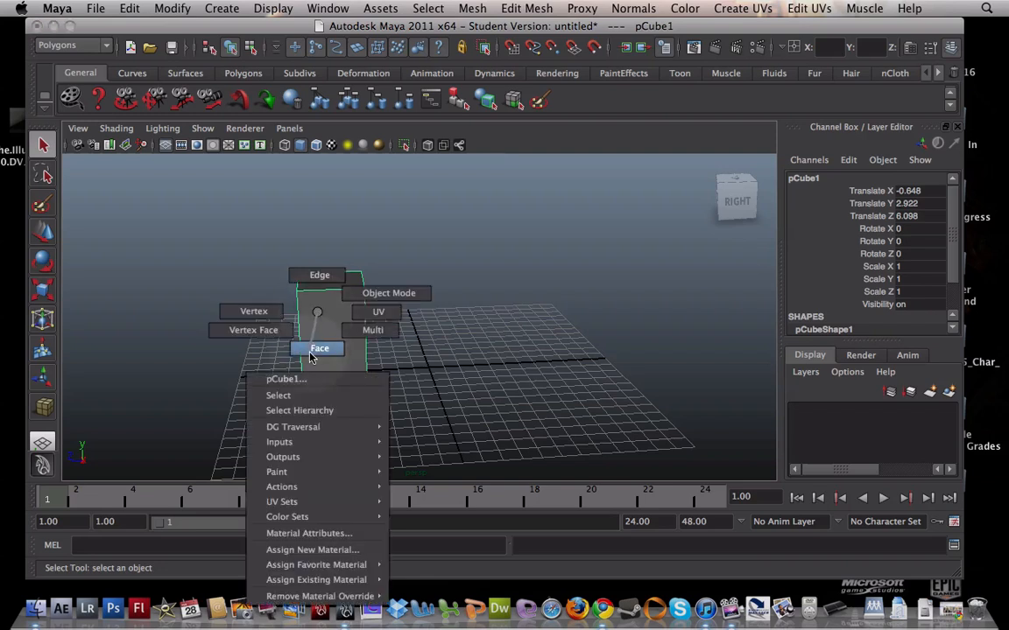
left_click(320, 348)
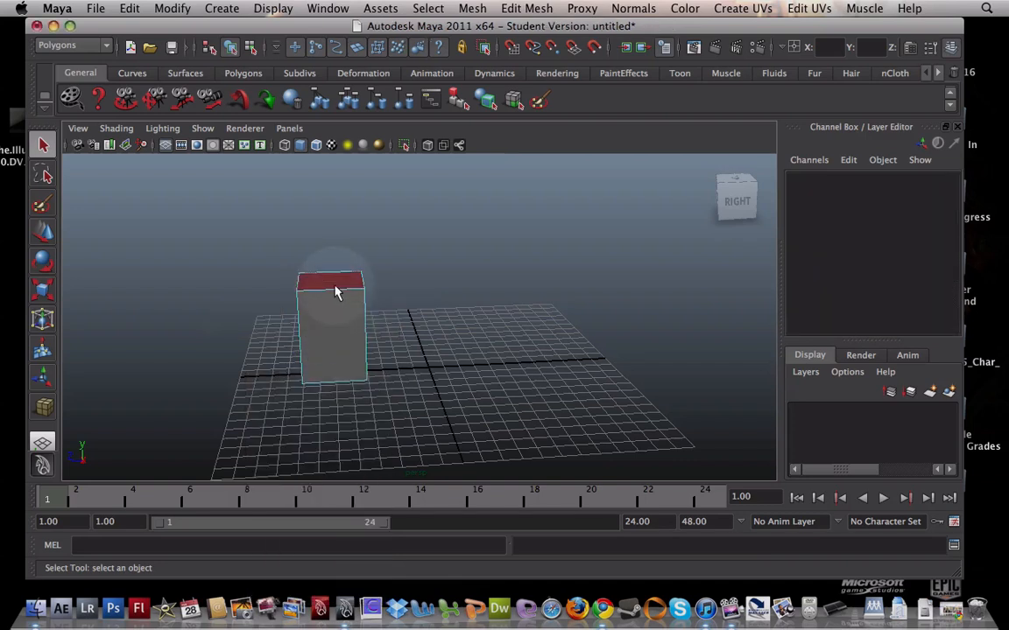
left_click(331, 282)
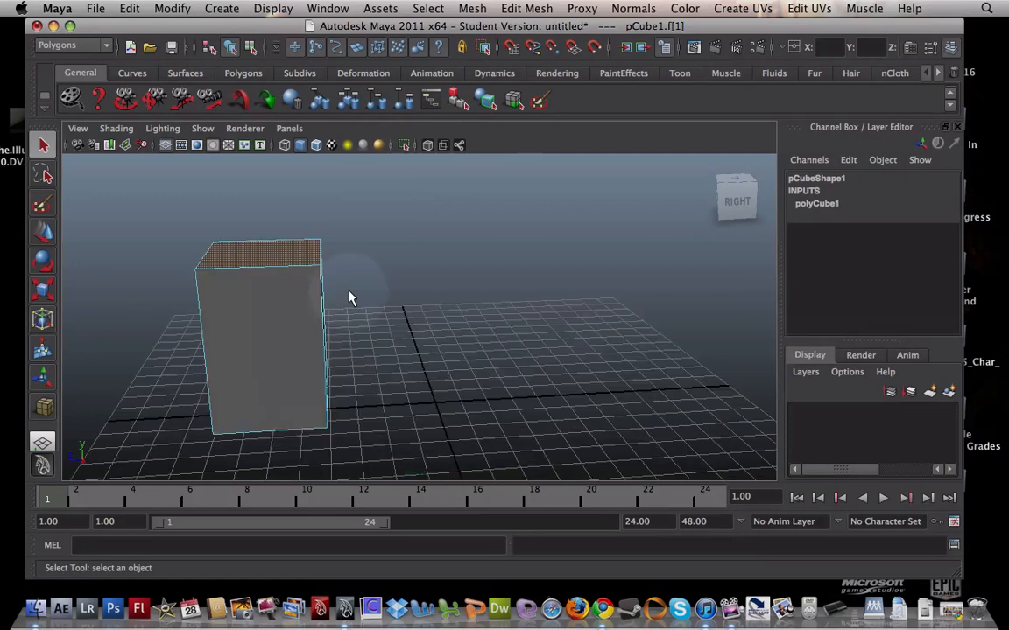
left_click_drag(350, 298, 504, 333)
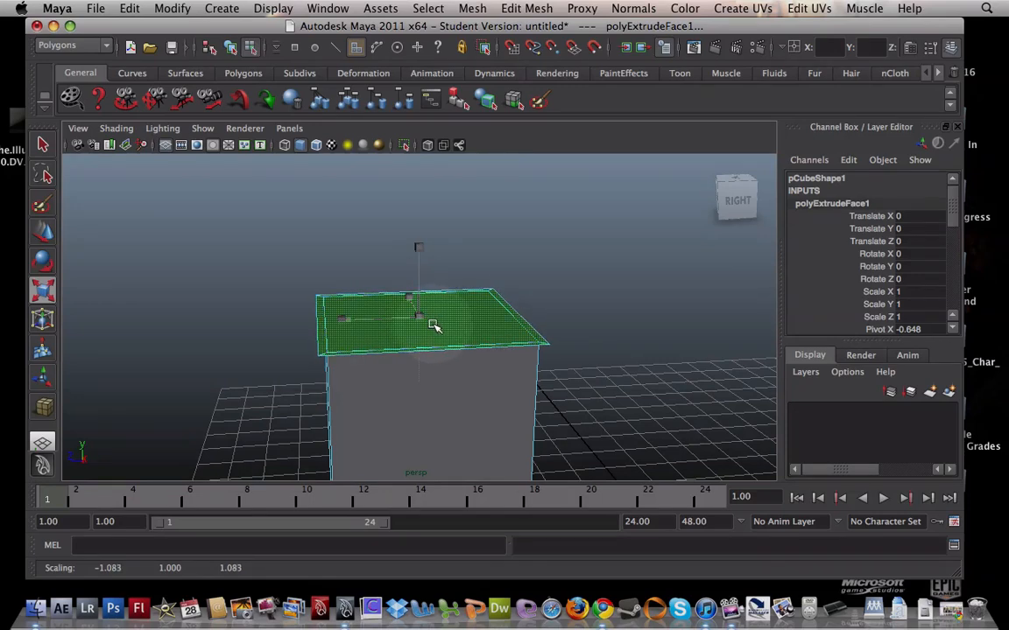
Extrude the ledge's top face twice, scaling the second extrusion inward to inset it.
left_click(526, 8)
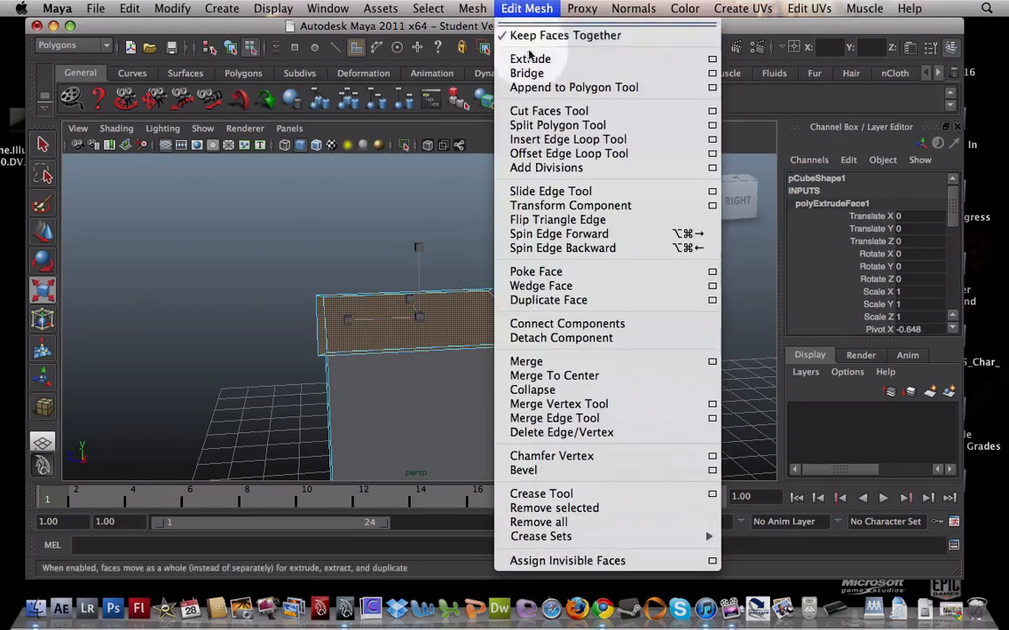
left_click(529, 58)
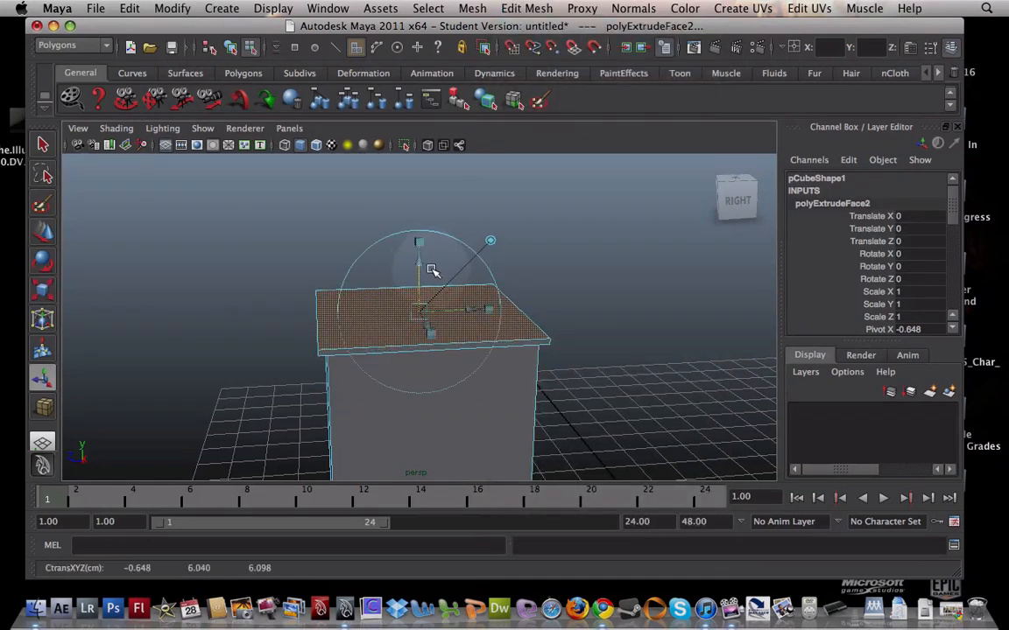
left_click(526, 8)
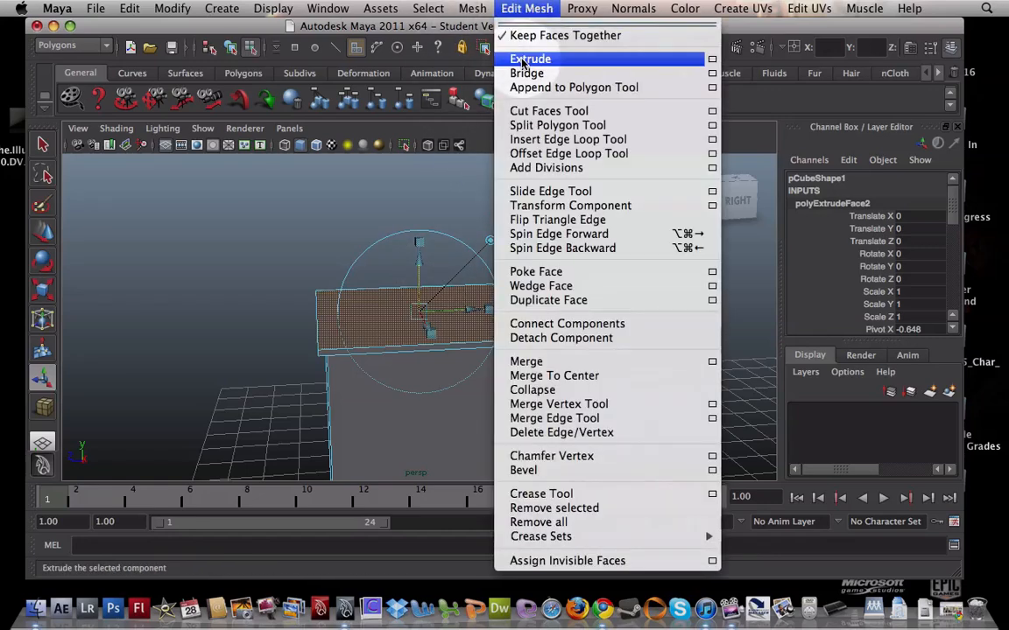
left_click(531, 59)
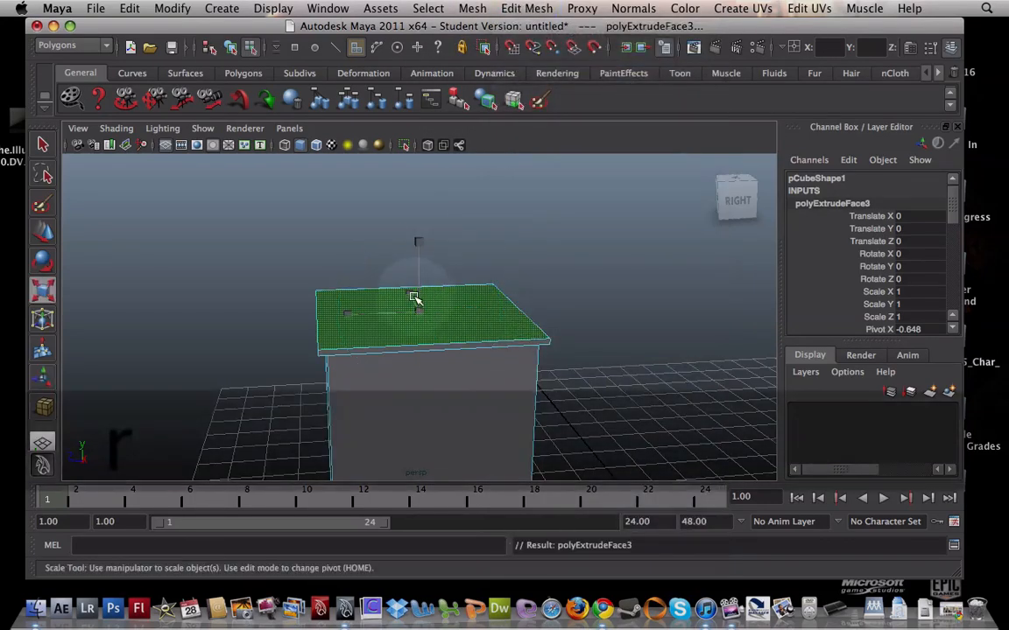
left_click_drag(416, 297, 398, 313)
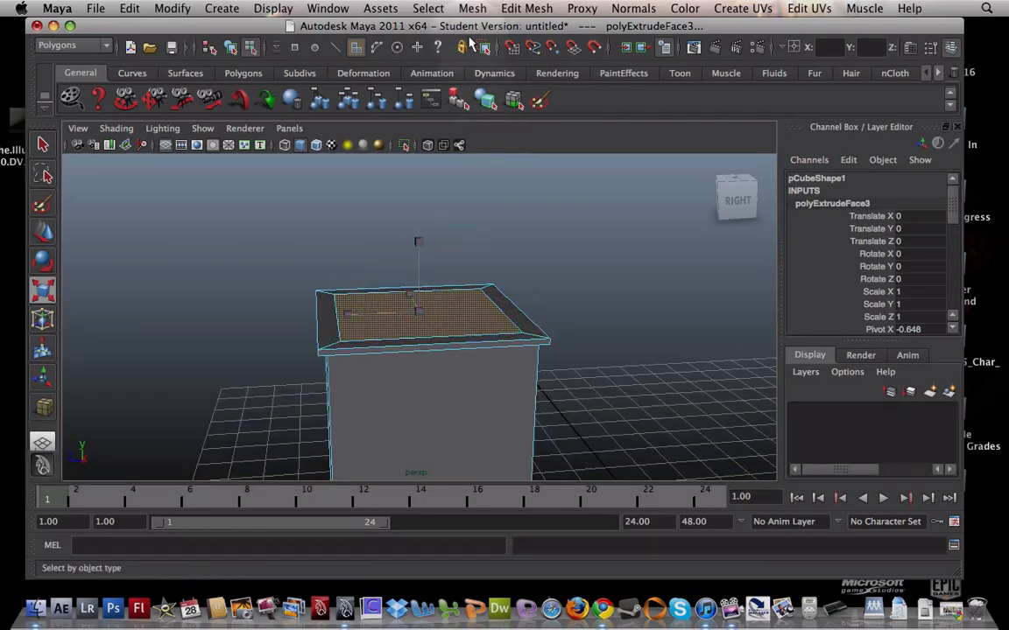
Extrude the inset face and pull it upward into a tall column.
left_click(527, 8)
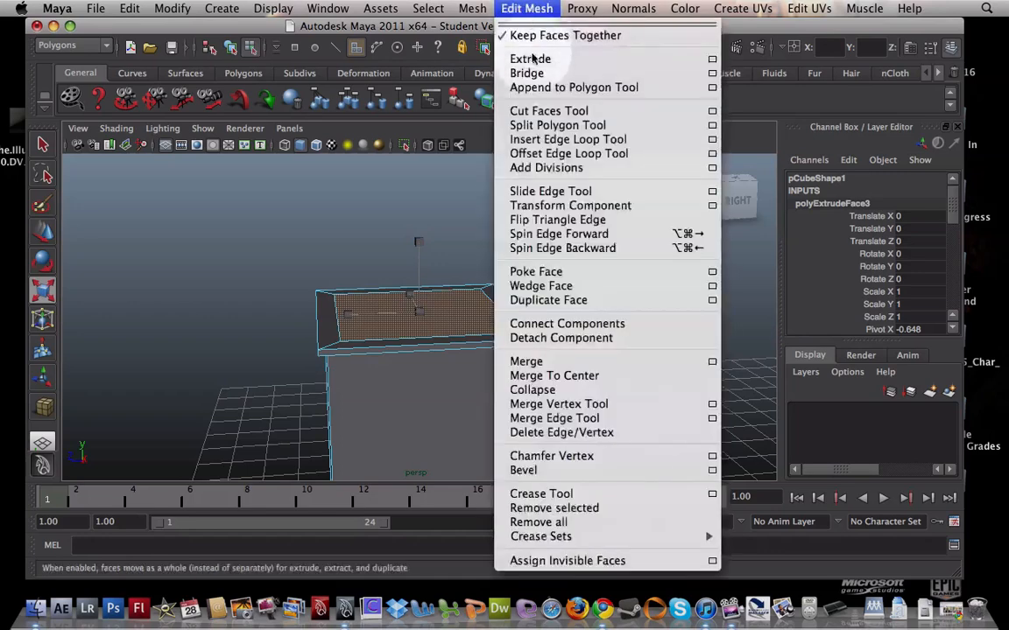
left_click(530, 58)
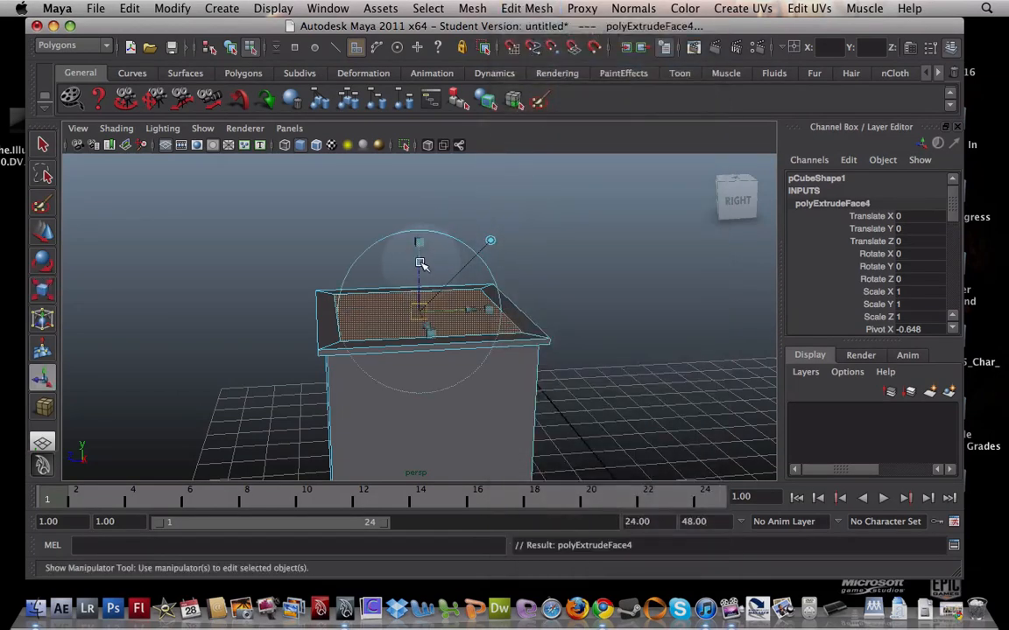
left_click_drag(419, 263, 419, 183)
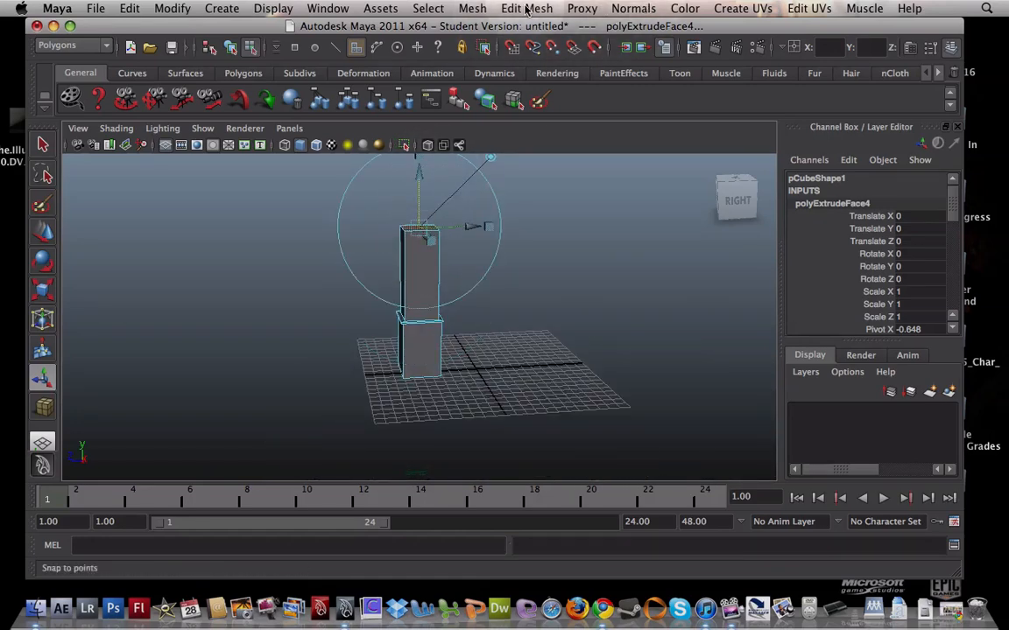
Extrude the column's top face and scale it outward into a thin cap.
left_click(526, 8)
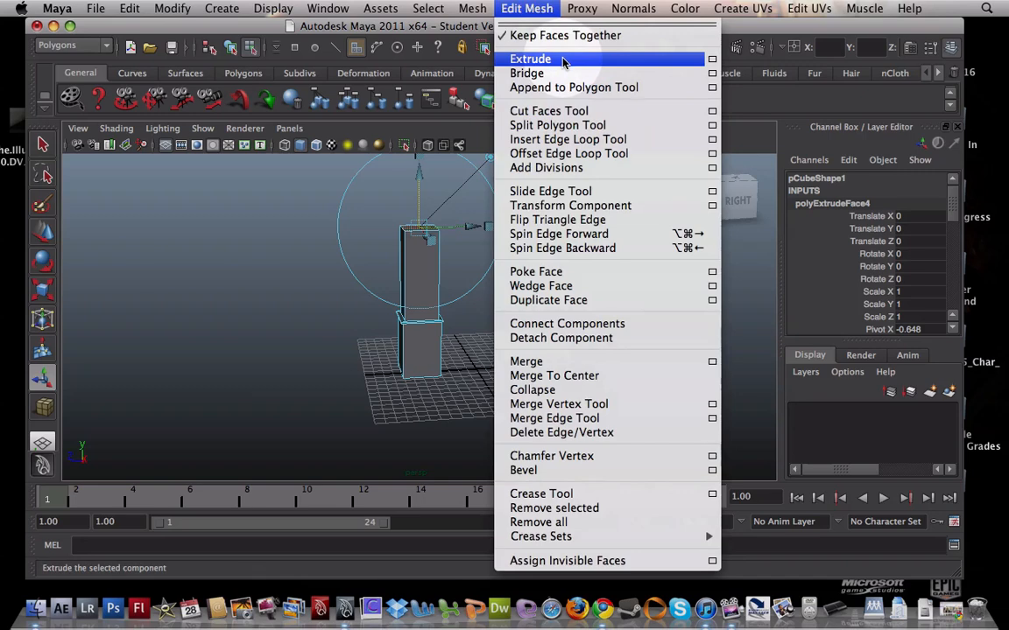
left_click(531, 59)
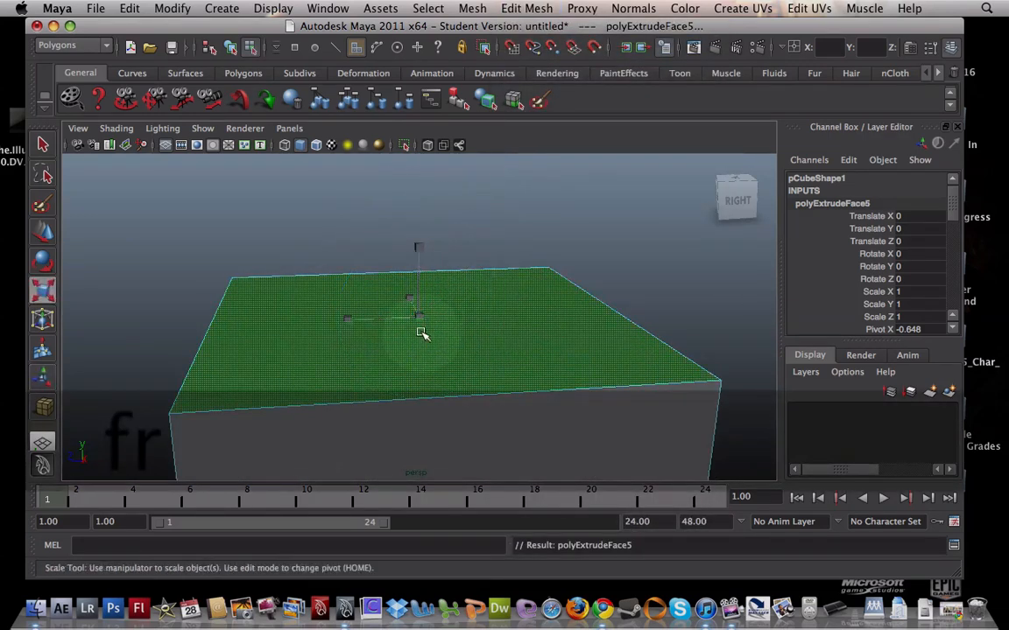
left_click_drag(422, 335, 479, 348)
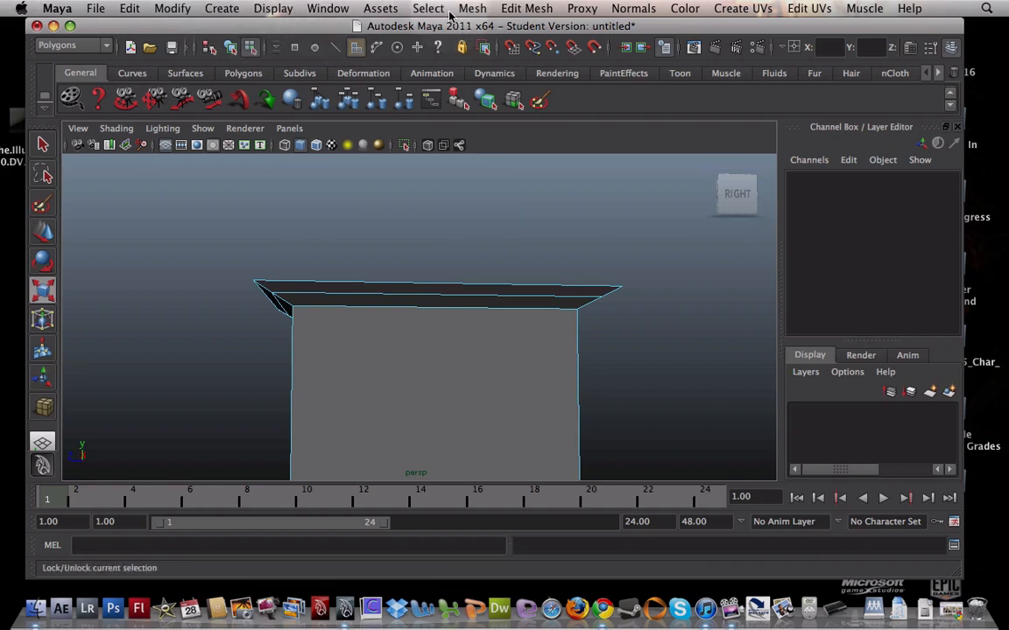
Select the cap's edge loop with the Select Edge Loop Tool, flatten the lip, and zoom out.
left_click(429, 8)
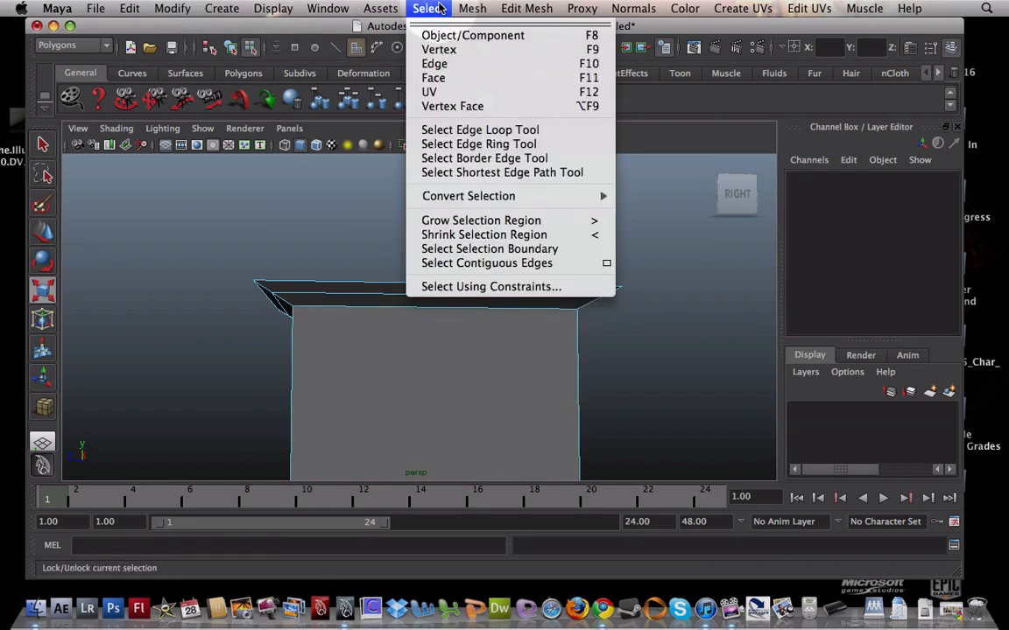
mouse_move(479, 144)
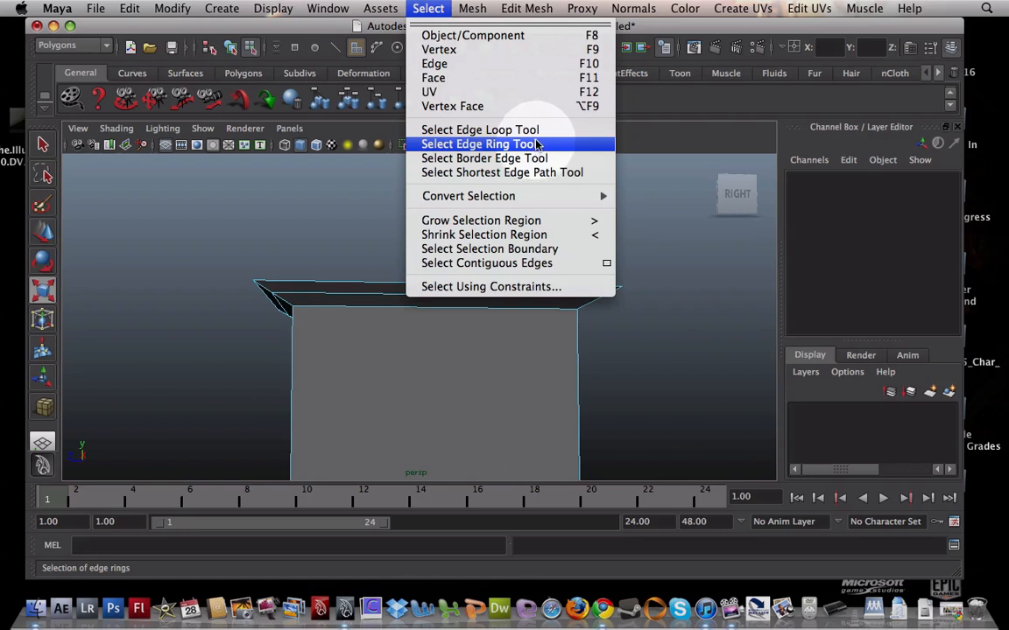
left_click(479, 129)
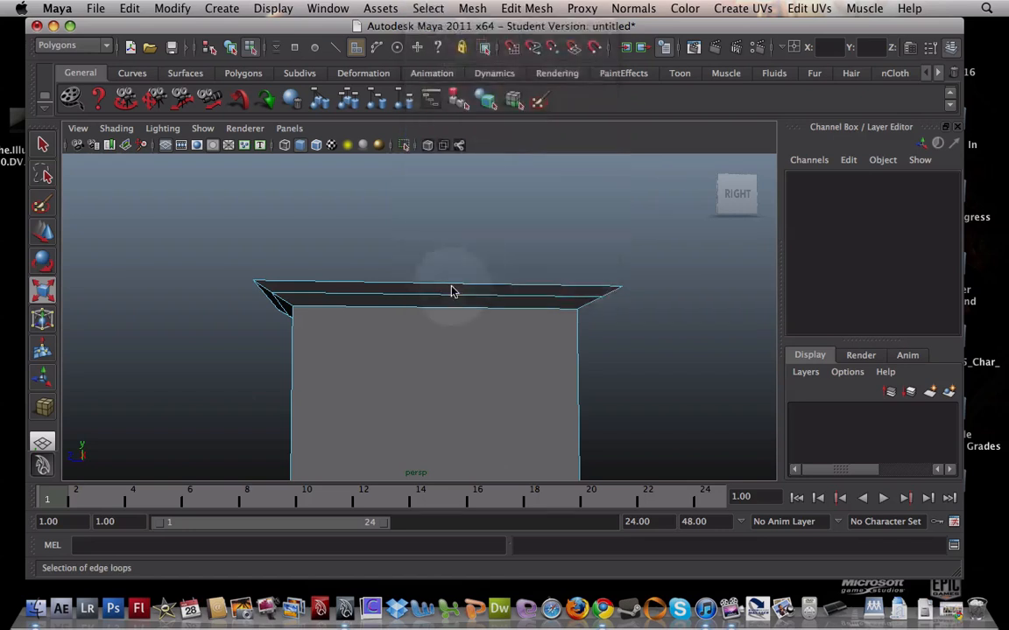
left_click(454, 291)
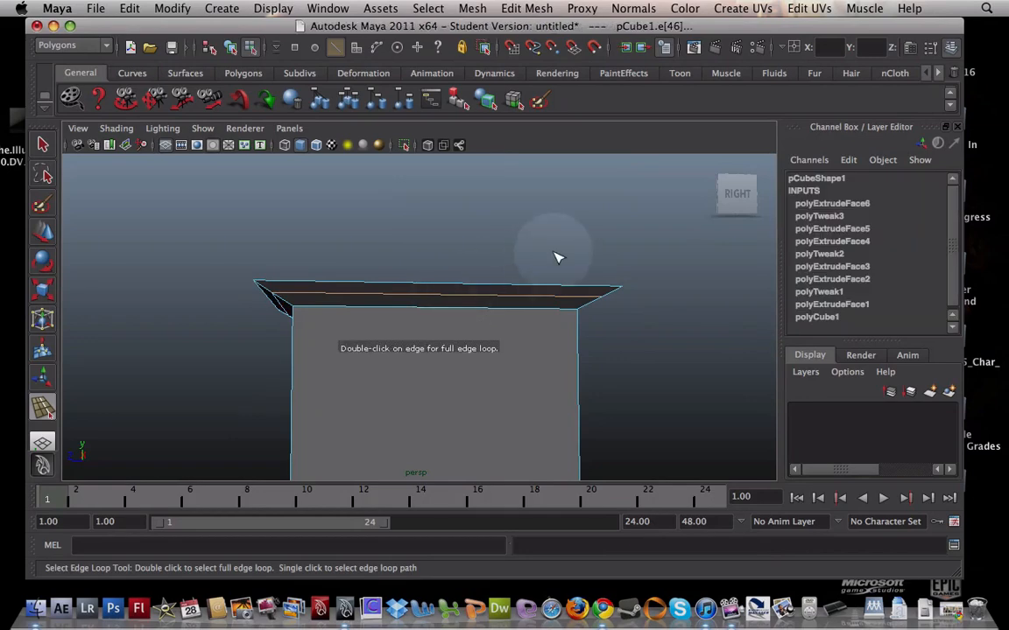
mouse_move(600, 318)
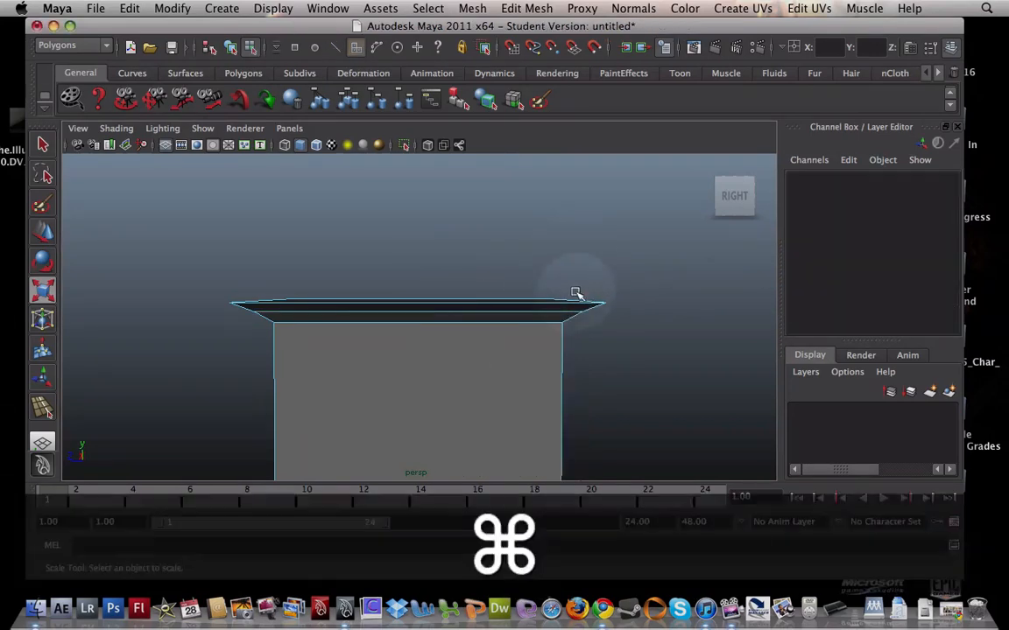
left_click_drag(576, 292, 551, 257)
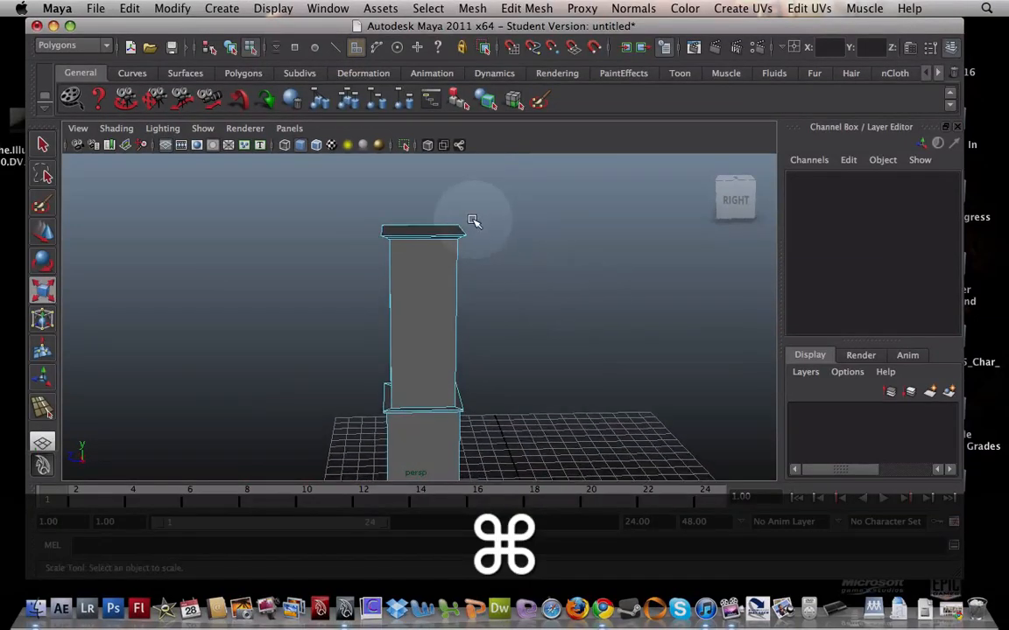
Extrude the pillar's top face upward and reselect the new top face.
left_click(527, 8)
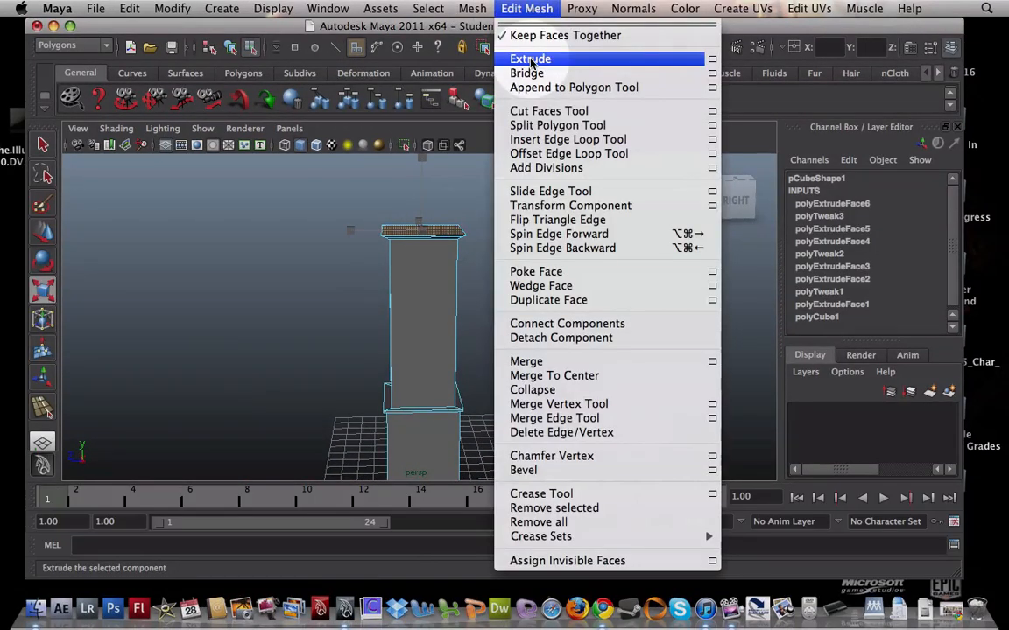
left_click(528, 58)
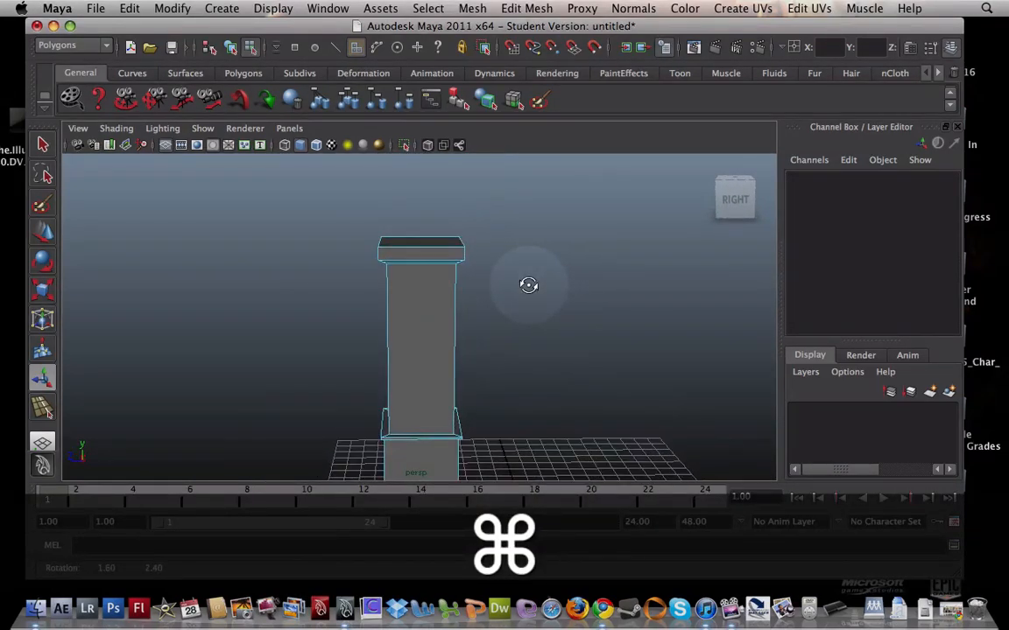
left_click(420, 244)
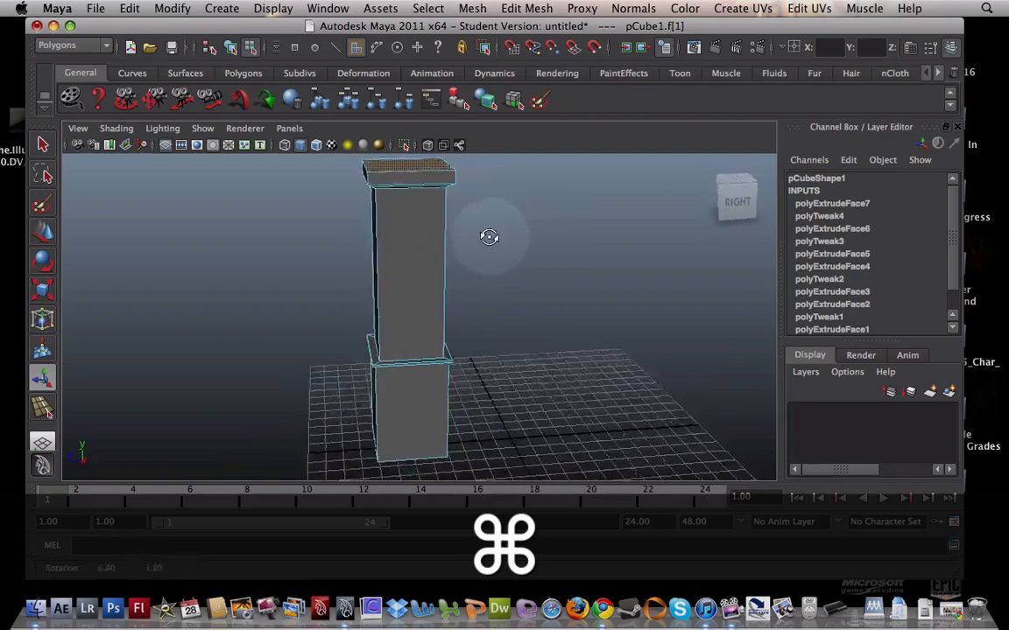
Inset the top face and sink it into a rimmed basin, then return to Object Mode.
left_click(412, 184)
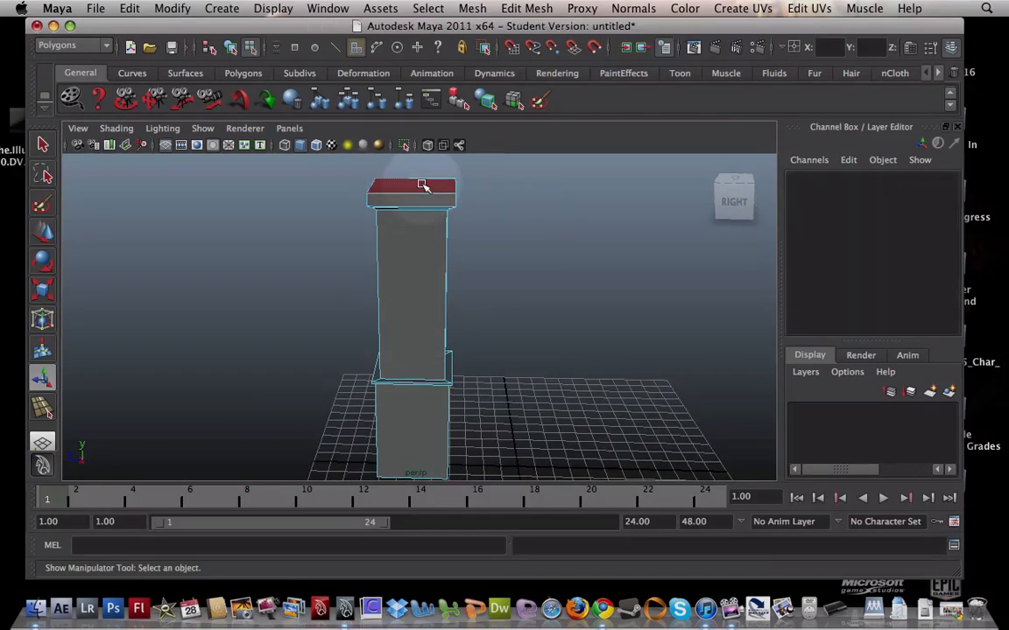
left_click(411, 186)
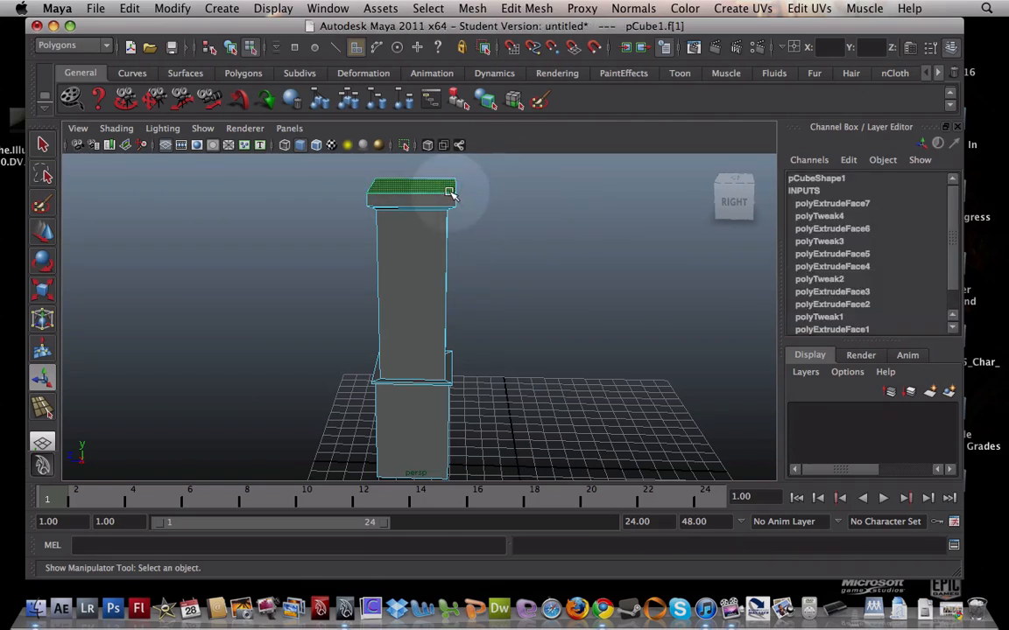
left_click(517, 241)
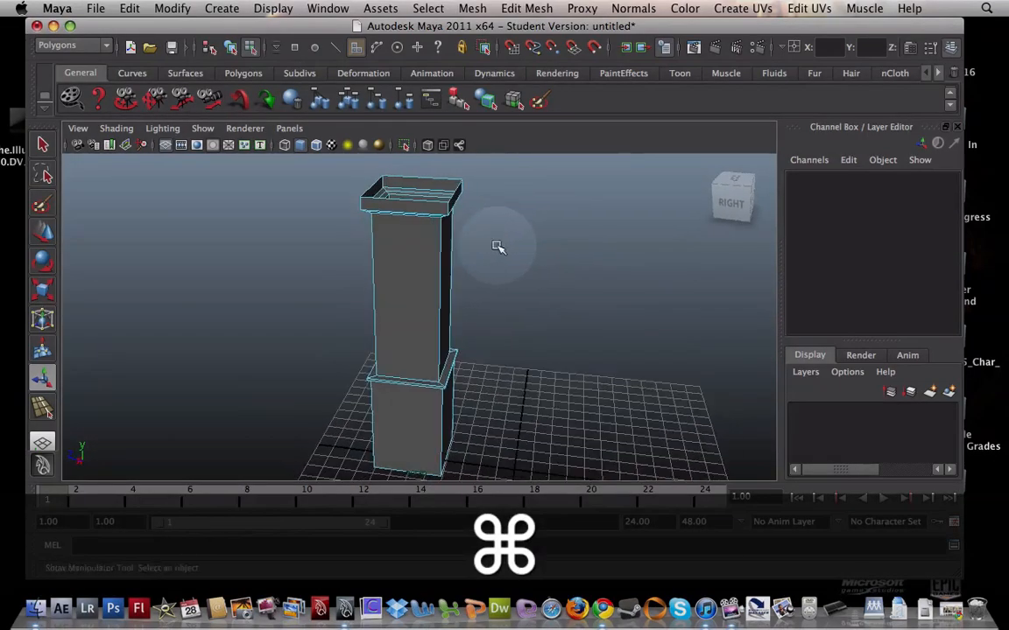
right_click(419, 231)
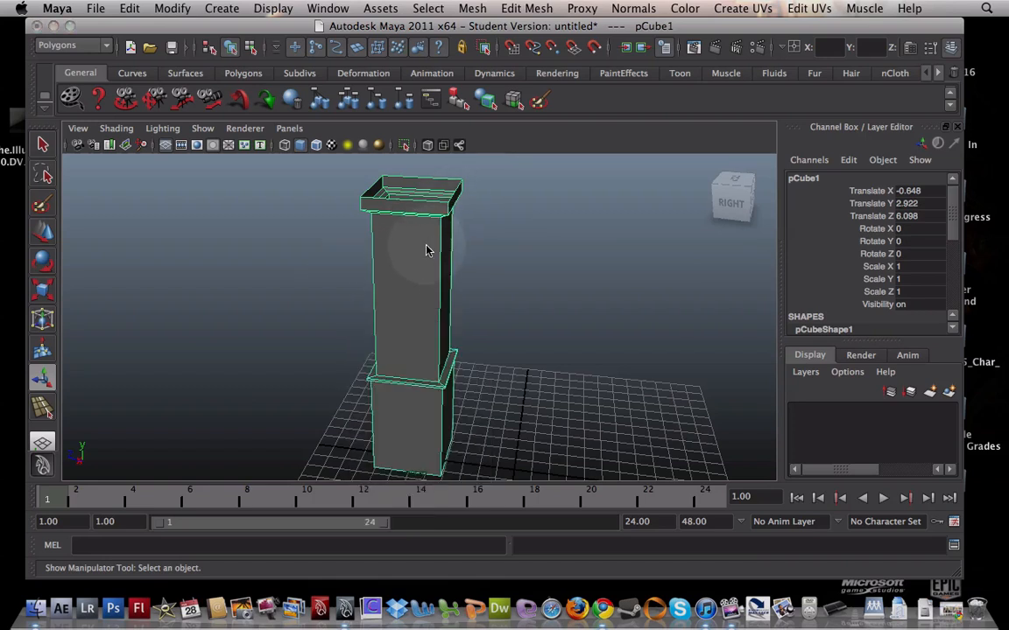
right_click(426, 246)
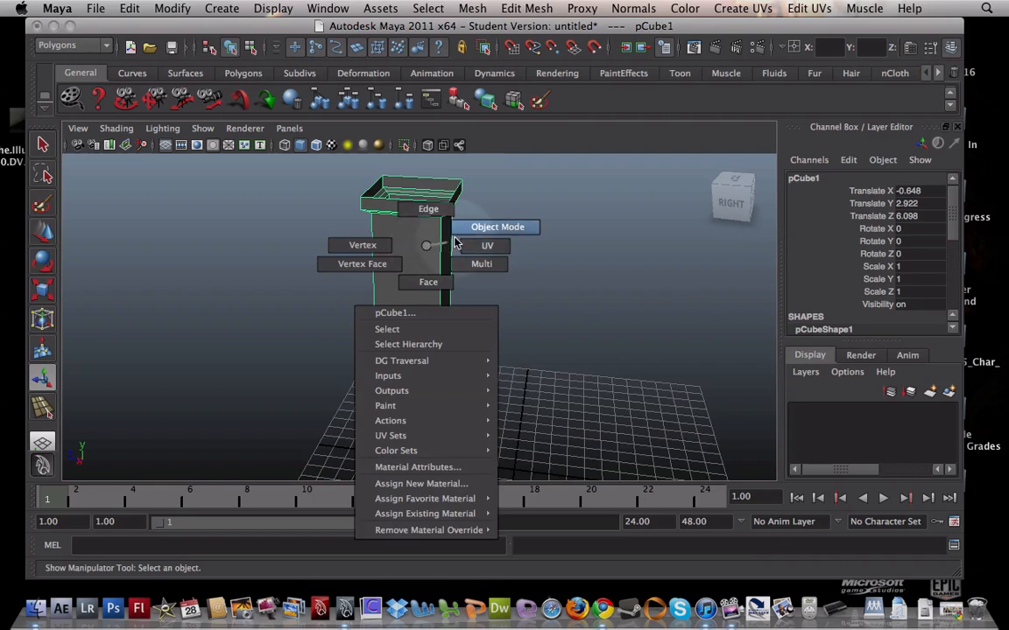
left_click(498, 227)
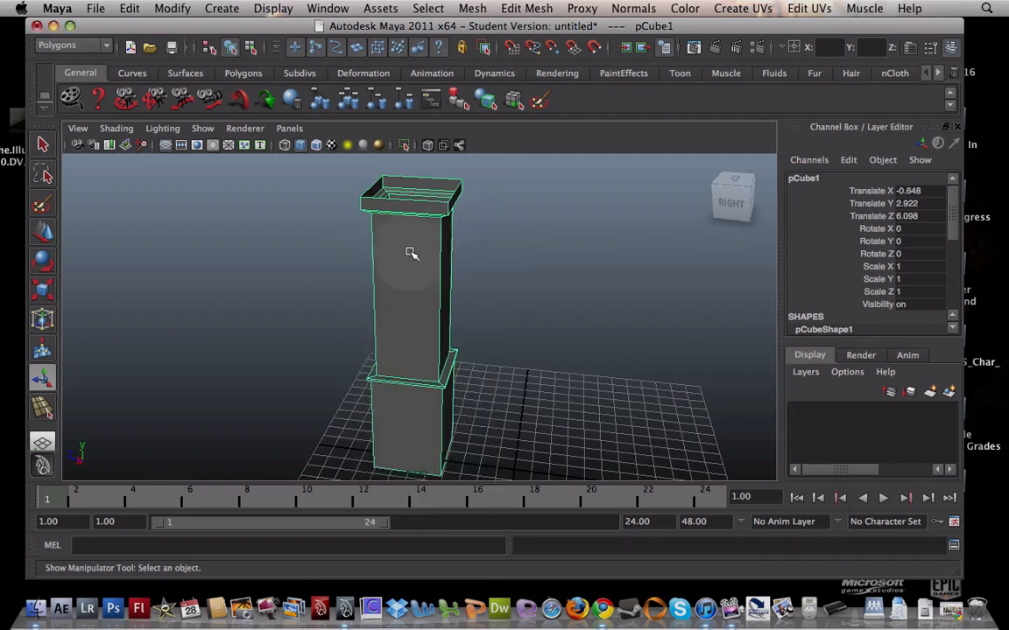
mouse_move(391, 269)
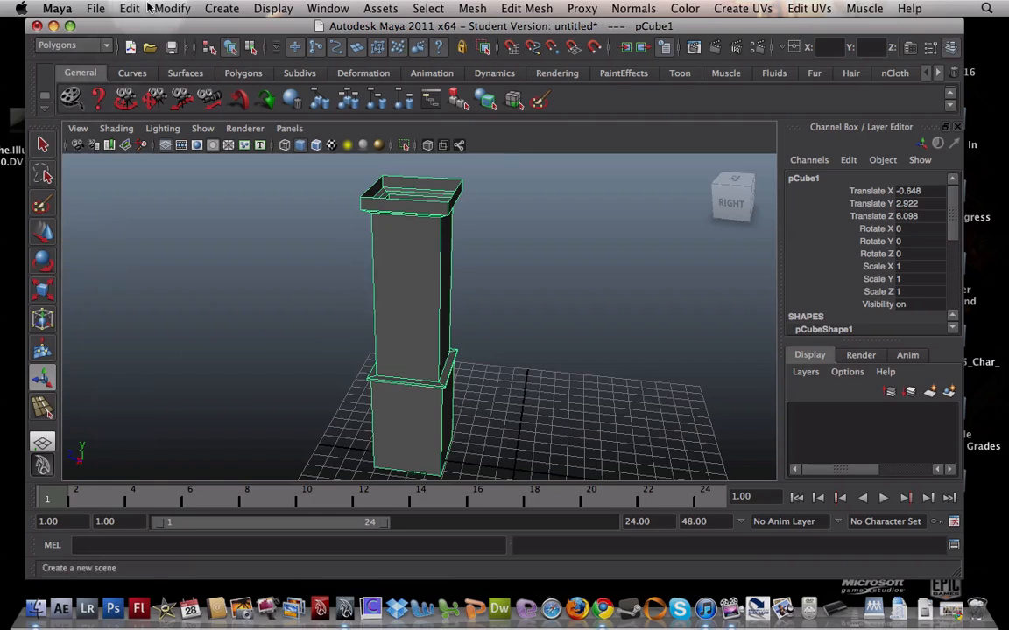
Duplicate pCube1 with Cmd+D and move the copy along Z into a second pillar.
left_click(129, 8)
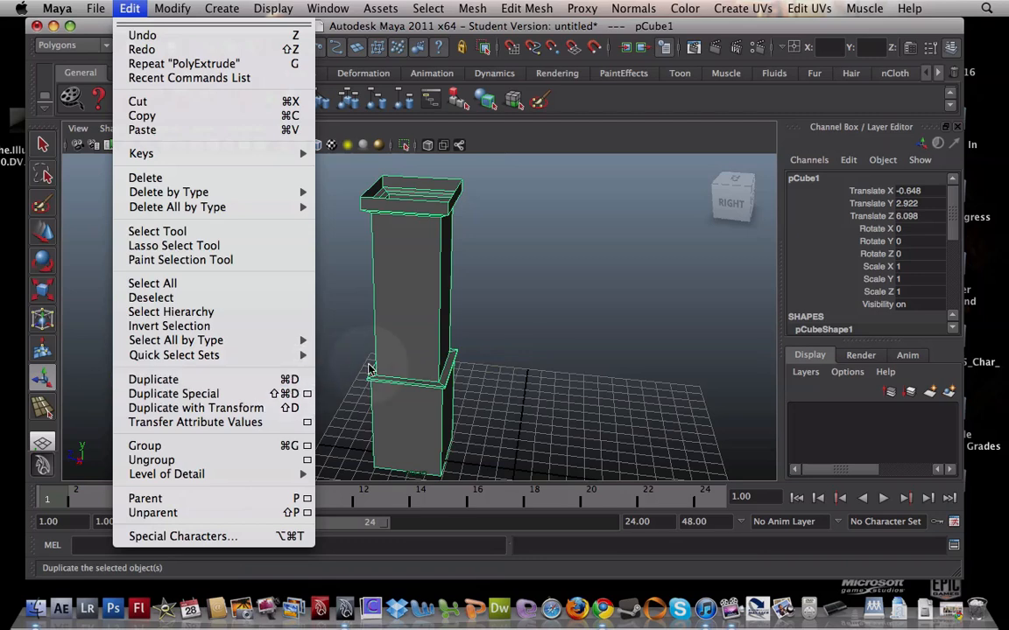
left_click(425, 286)
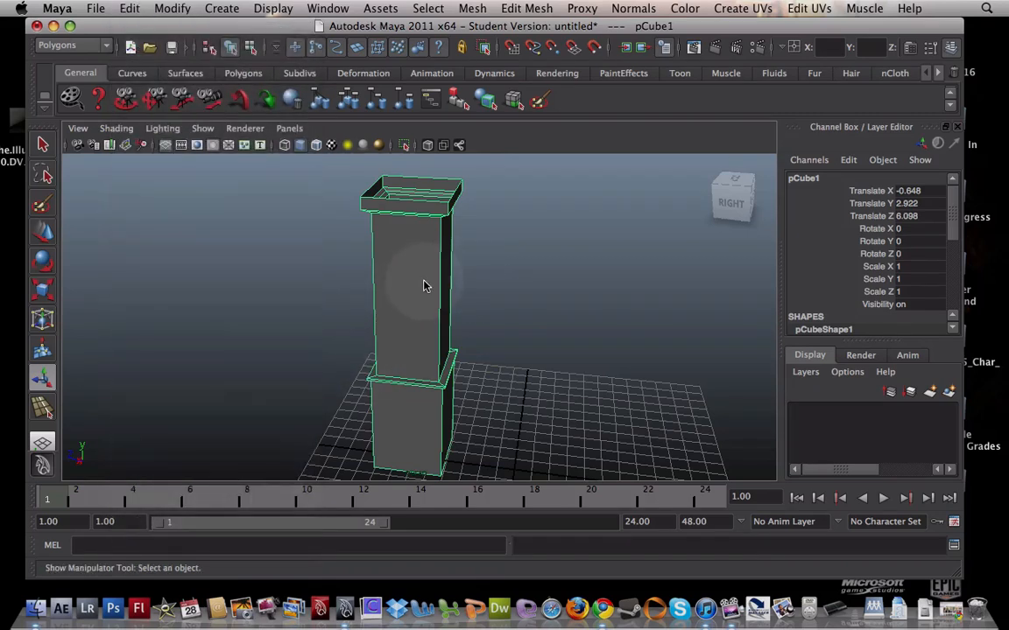
key("cmd+d")
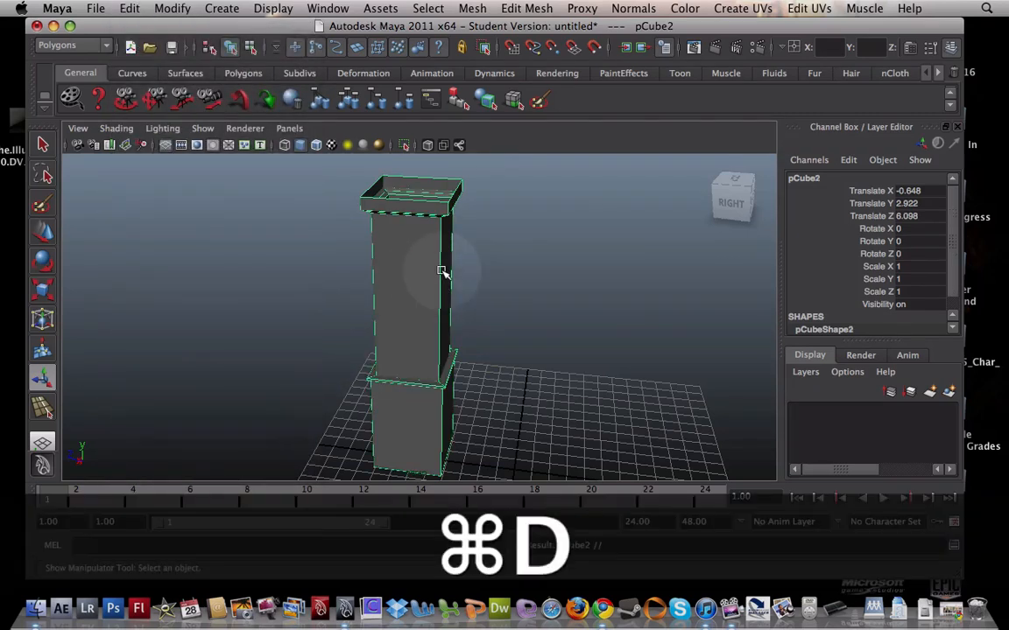
key("cmd+d")
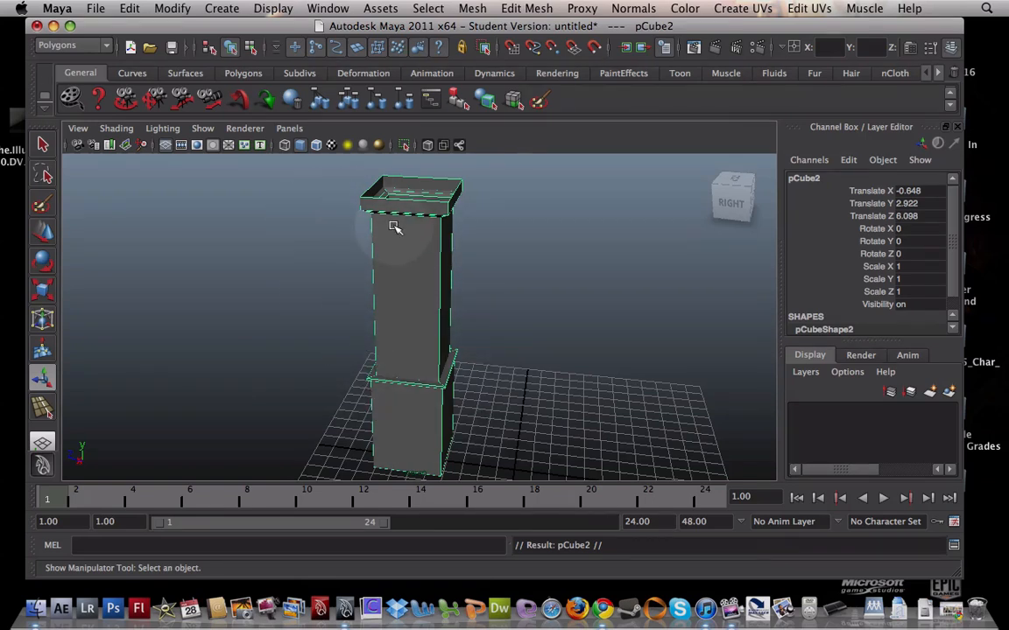
mouse_move(352, 197)
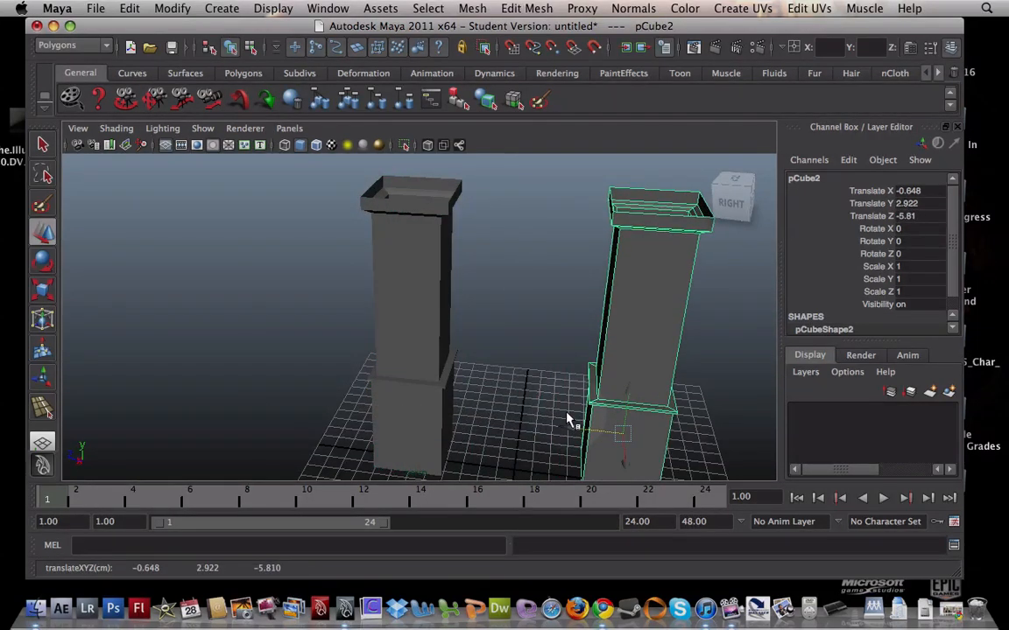
mouse_move(630, 442)
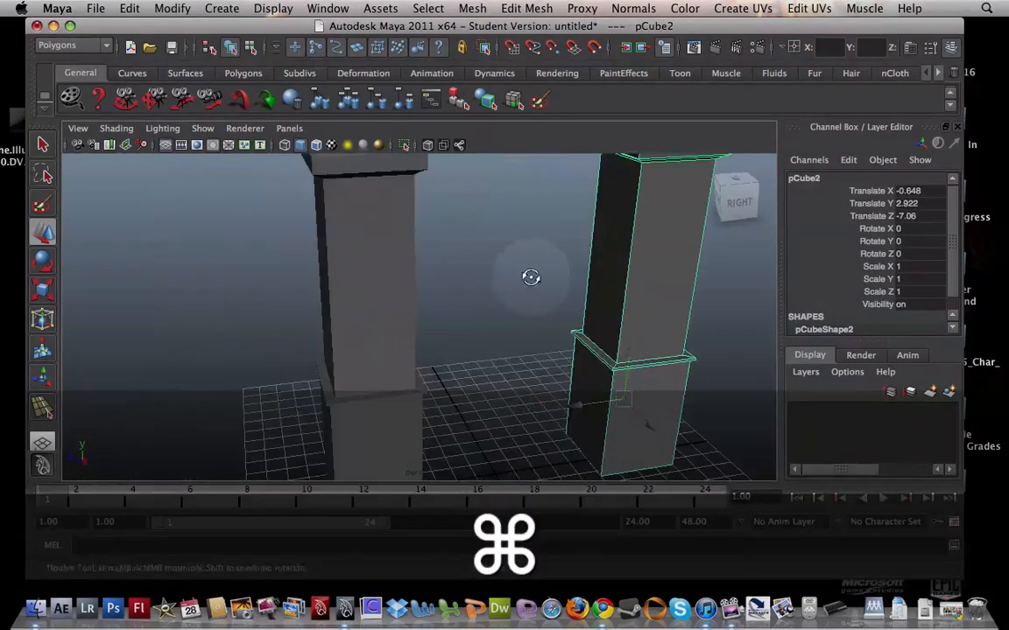
left_click_drag(532, 278, 457, 291)
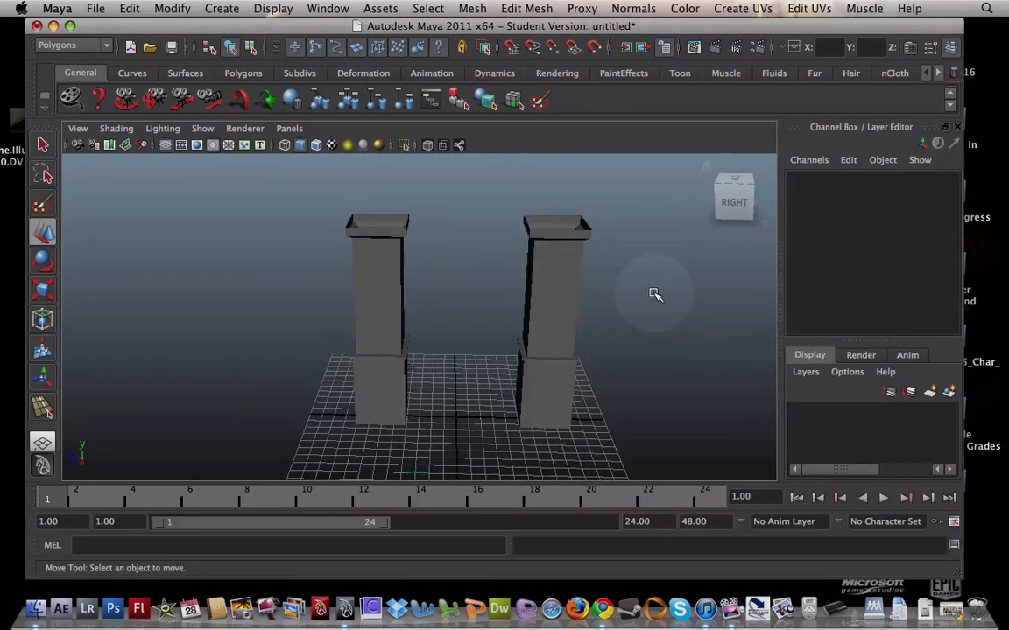
mouse_move(494, 377)
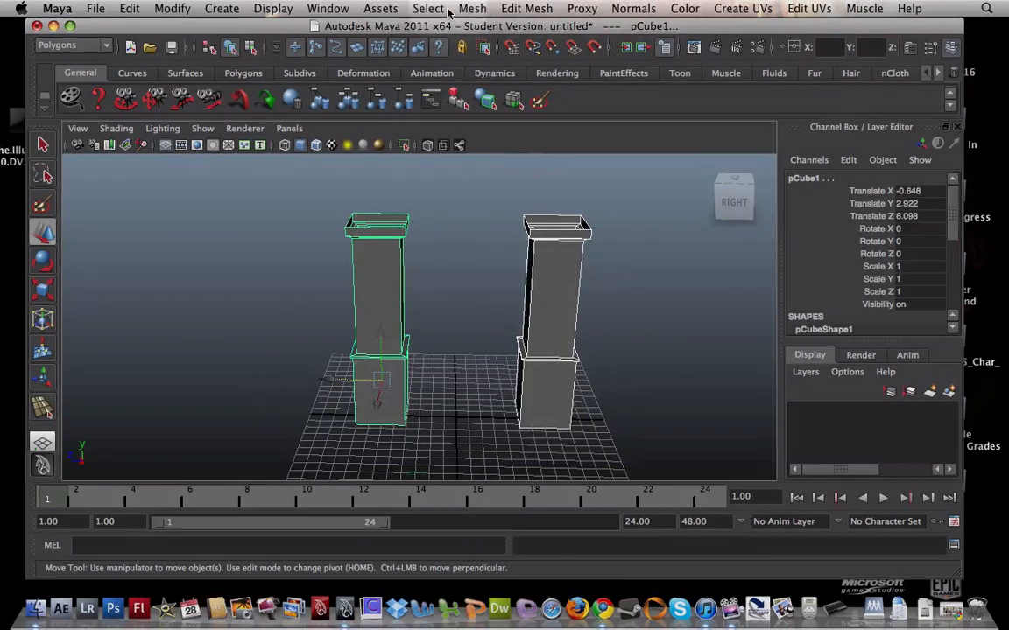
Combine both pillars with Mesh > Combine and select the resulting polySurface1.
left_click(471, 8)
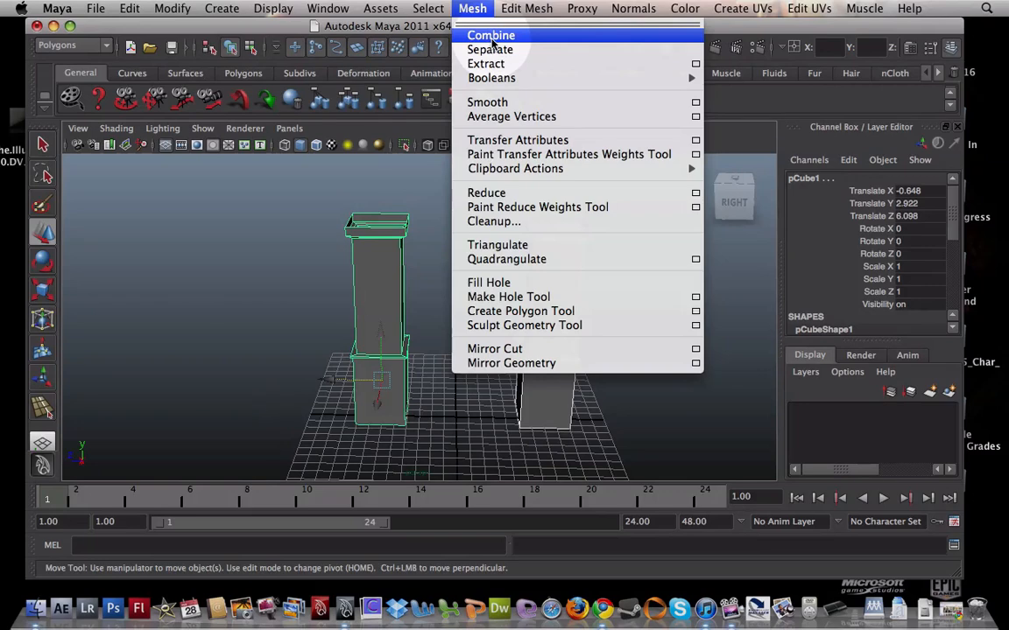
left_click(490, 35)
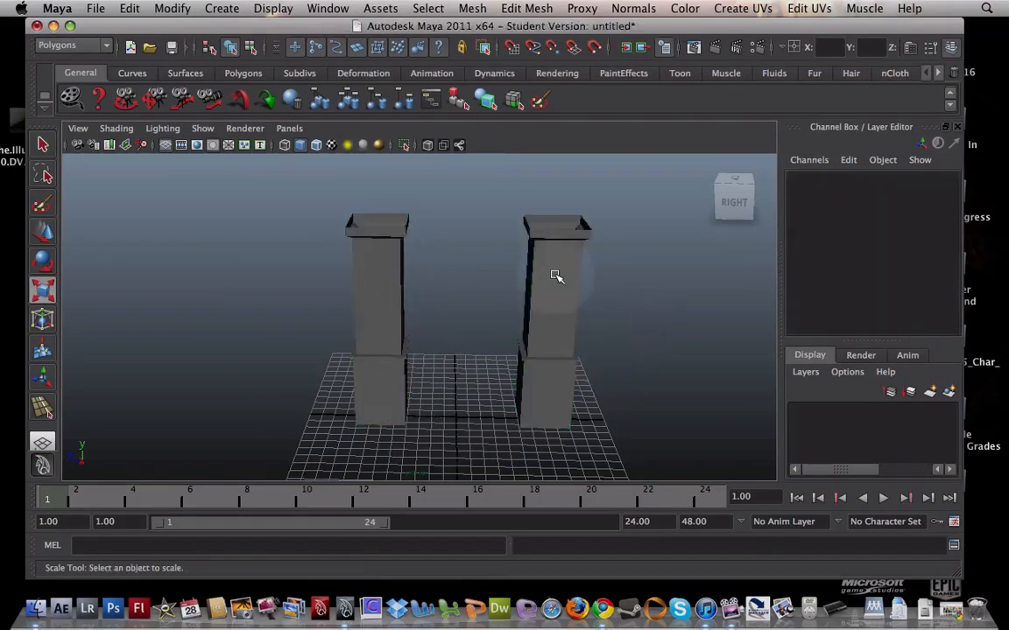
left_click(555, 276)
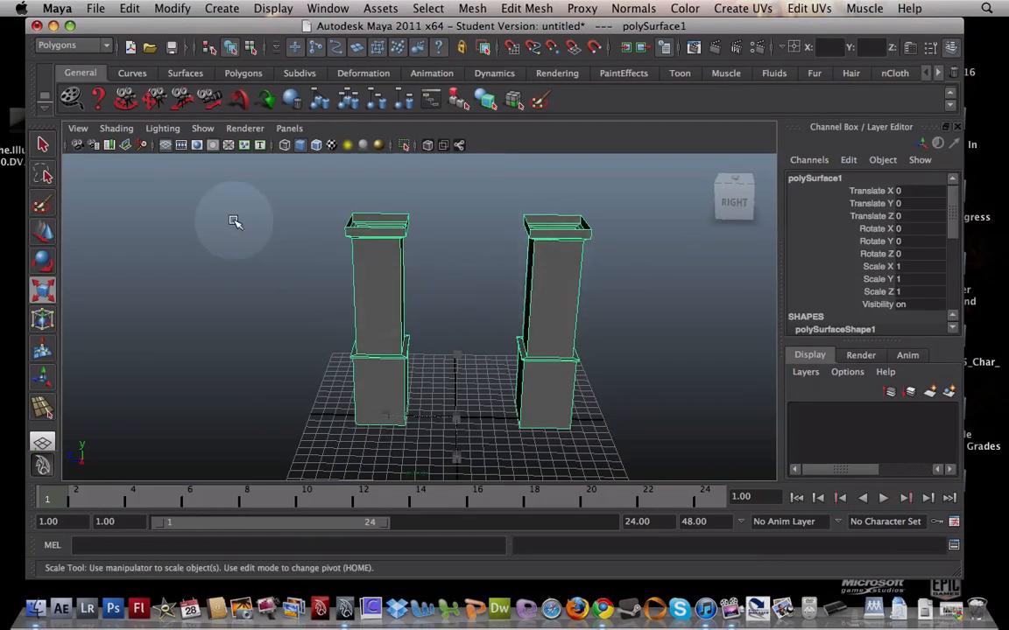
left_click(472, 8)
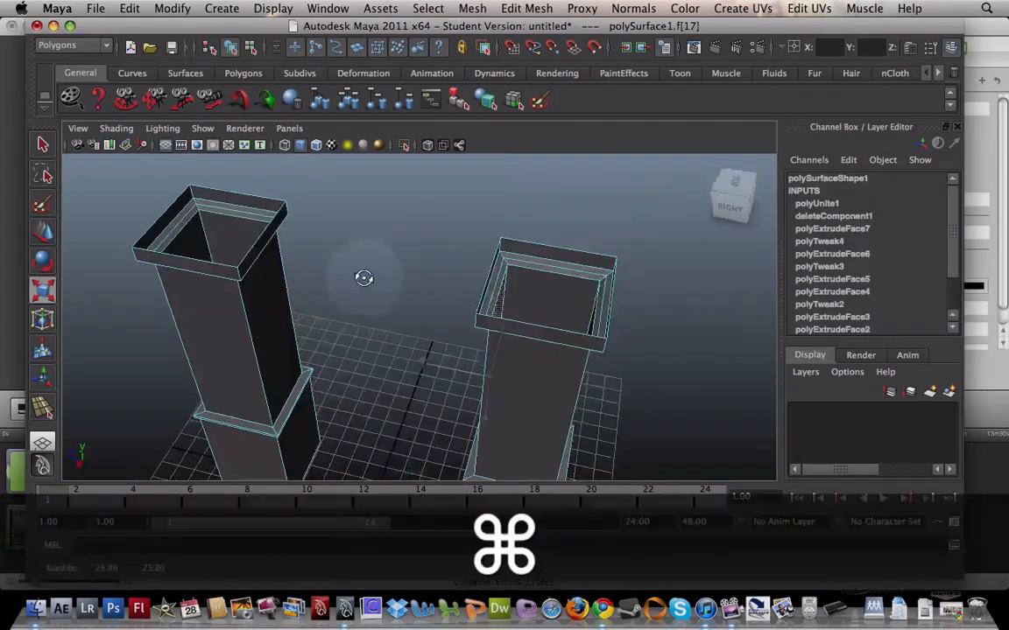
Bridge the pillar tops using a Linear path bridge type with 3 divisions.
left_click_drag(363, 278, 446, 244)
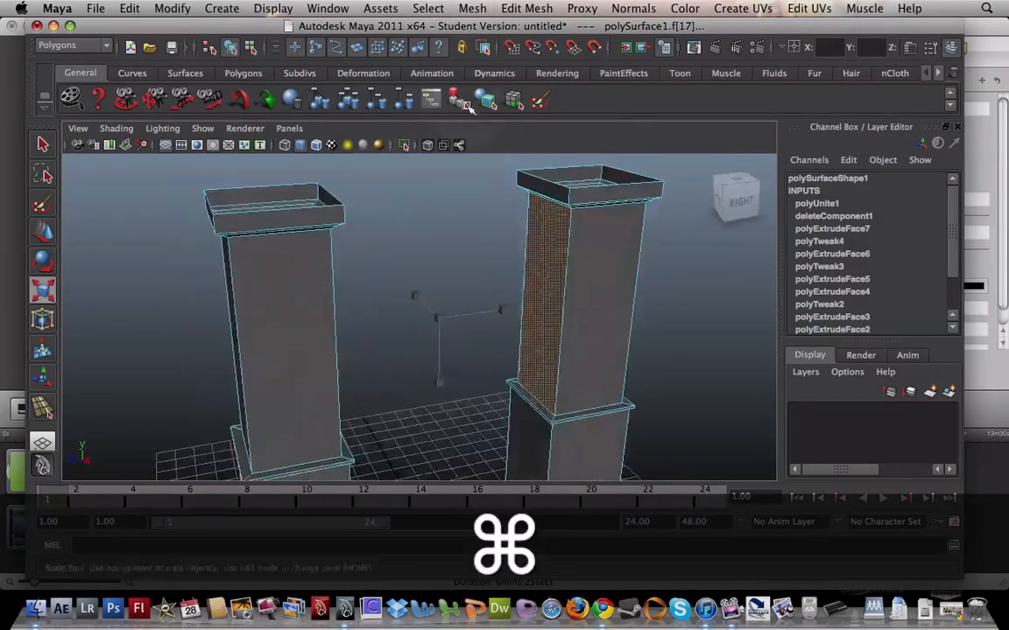
left_click(526, 7)
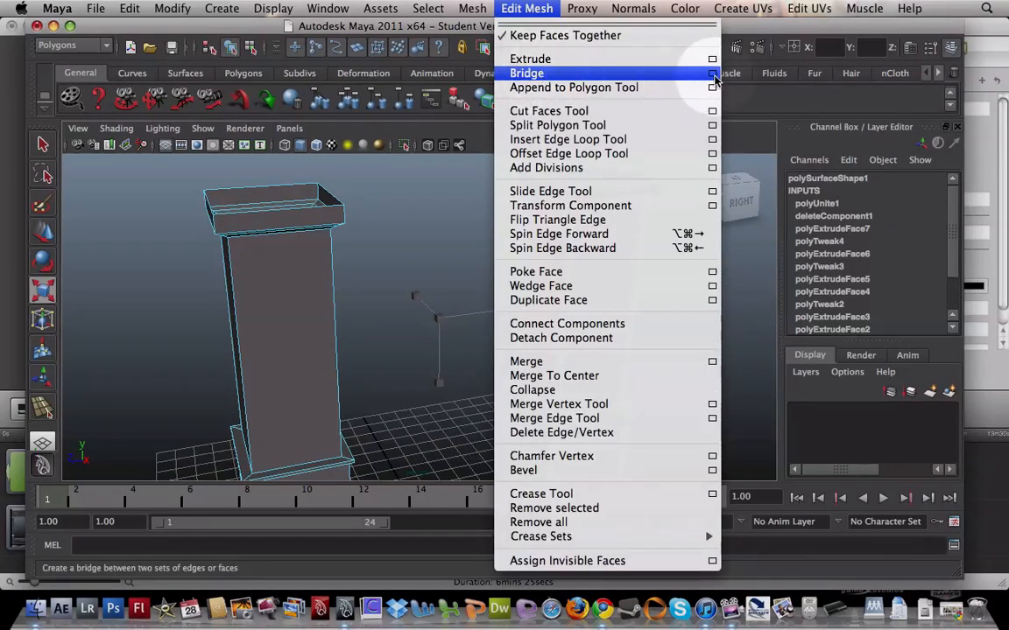
left_click(713, 72)
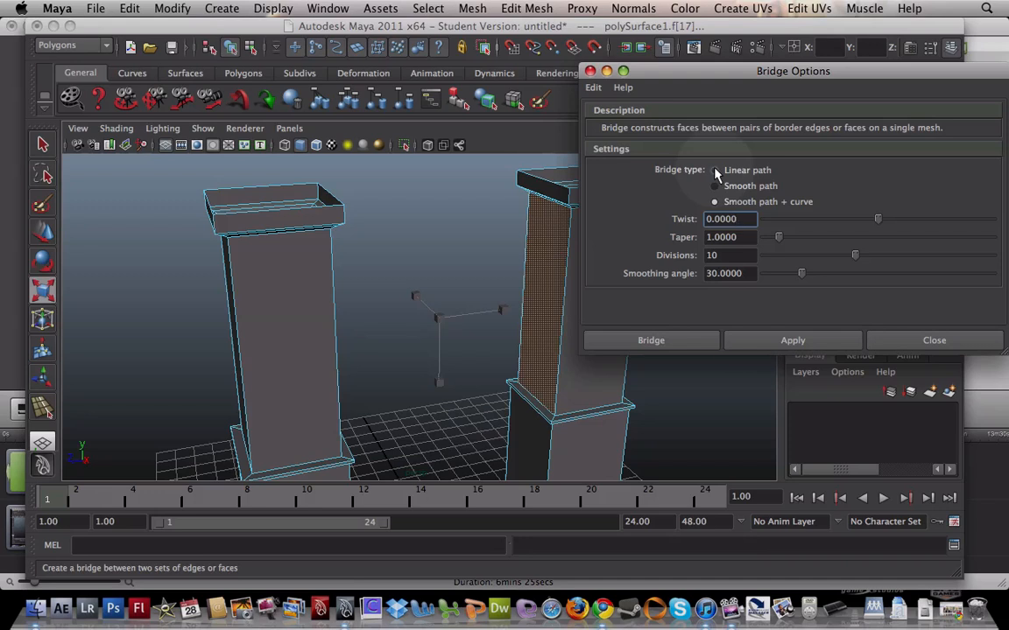
left_click(715, 170)
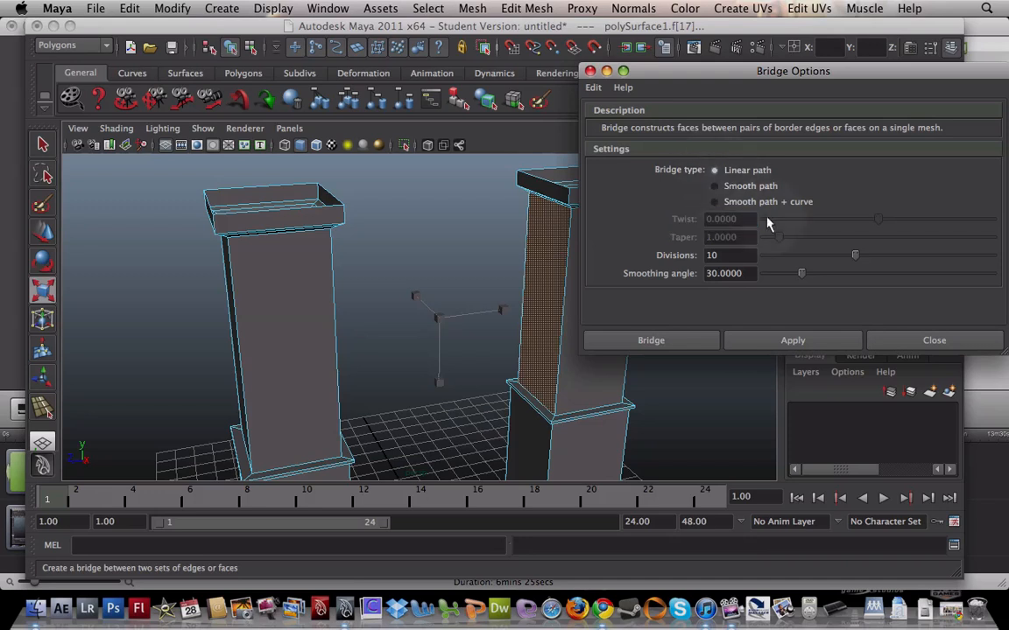
left_click_drag(856, 255, 826, 255)
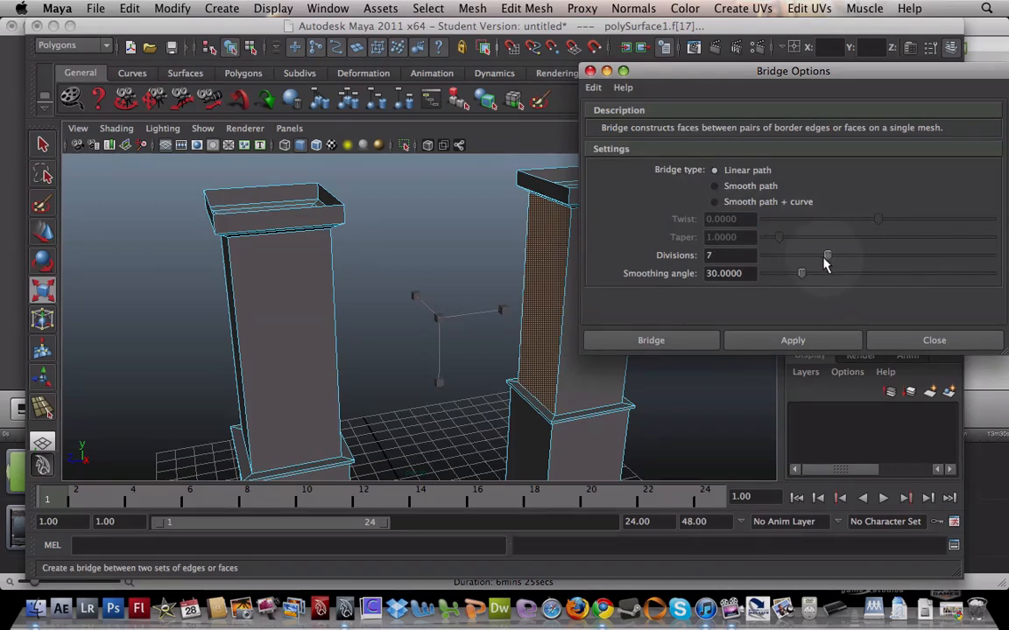
left_click_drag(827, 255, 791, 255)
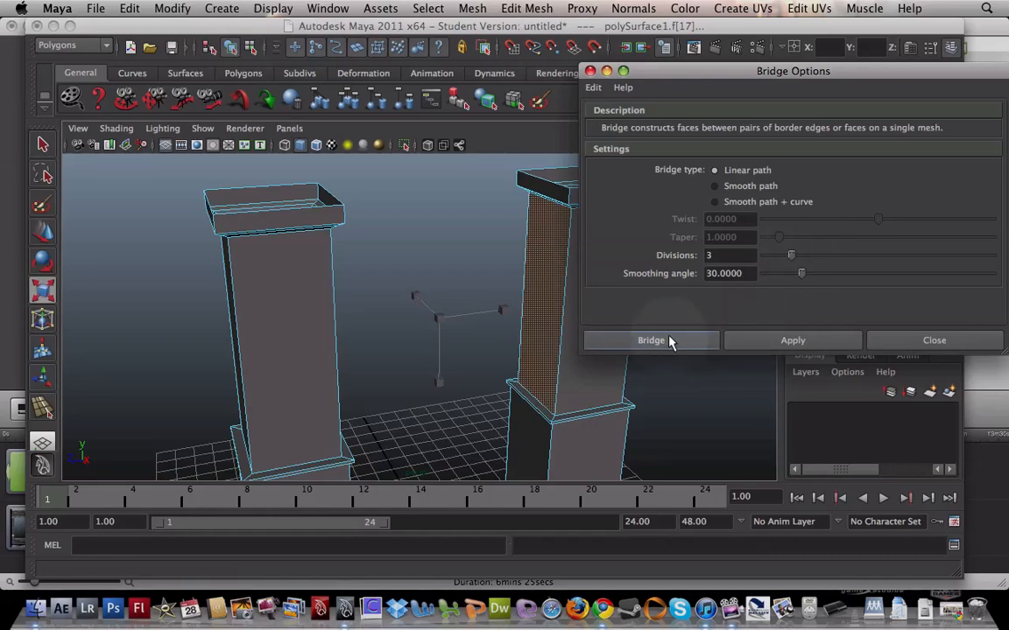
left_click(651, 339)
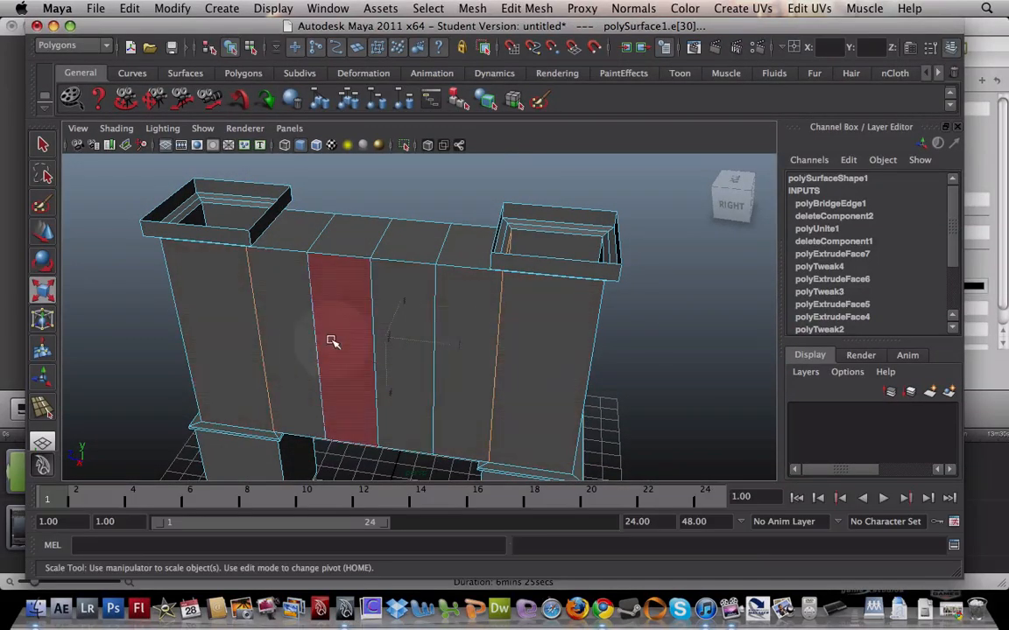
mouse_move(320, 349)
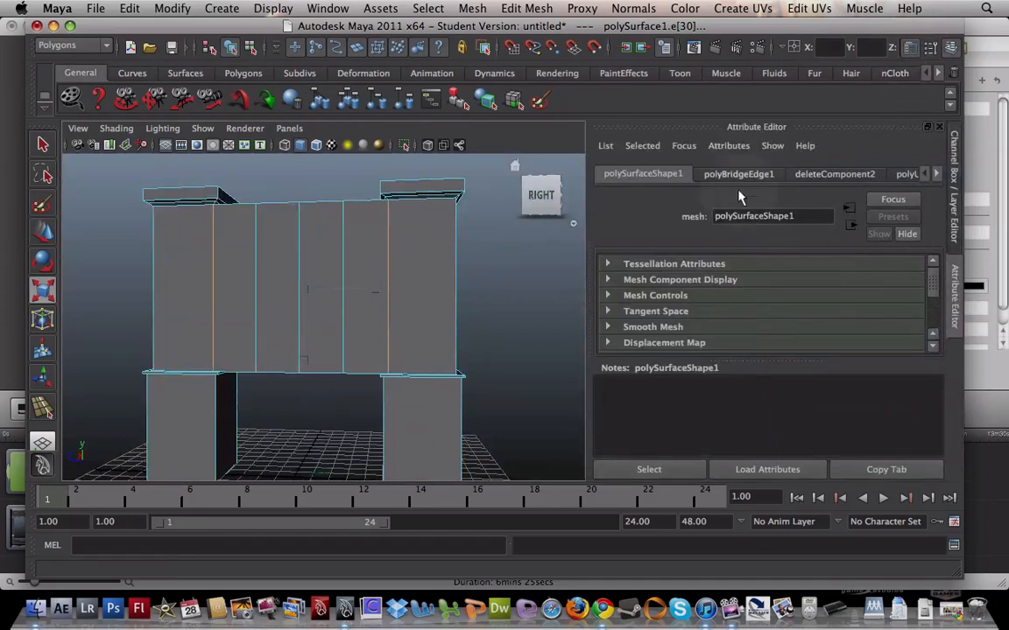
Try Divisions 4 on polyBridgeEdge1, then undo the straight bridge.
left_click(737, 173)
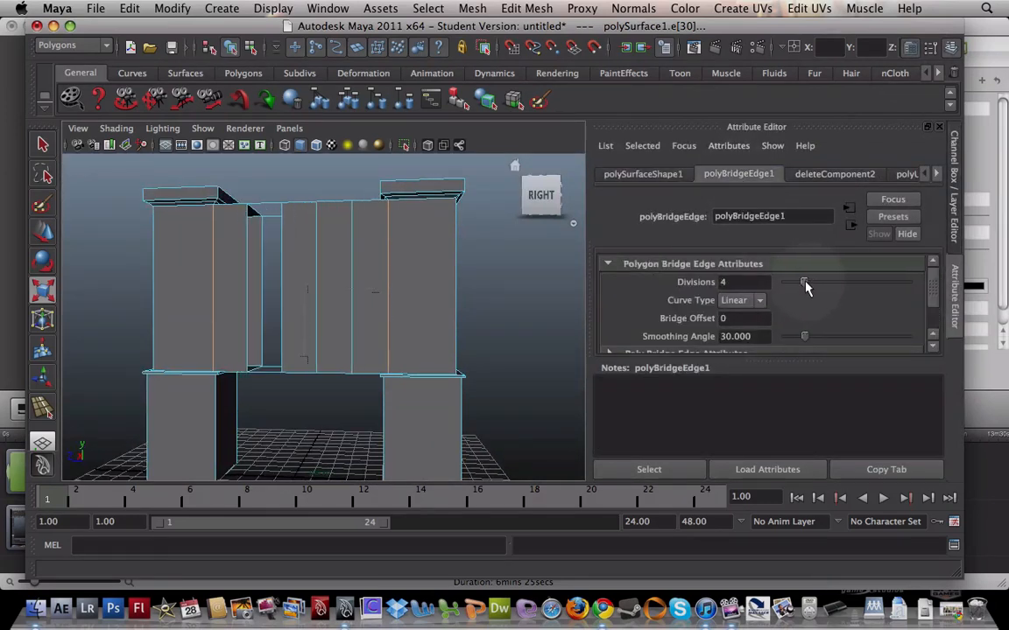
left_click_drag(805, 282, 797, 282)
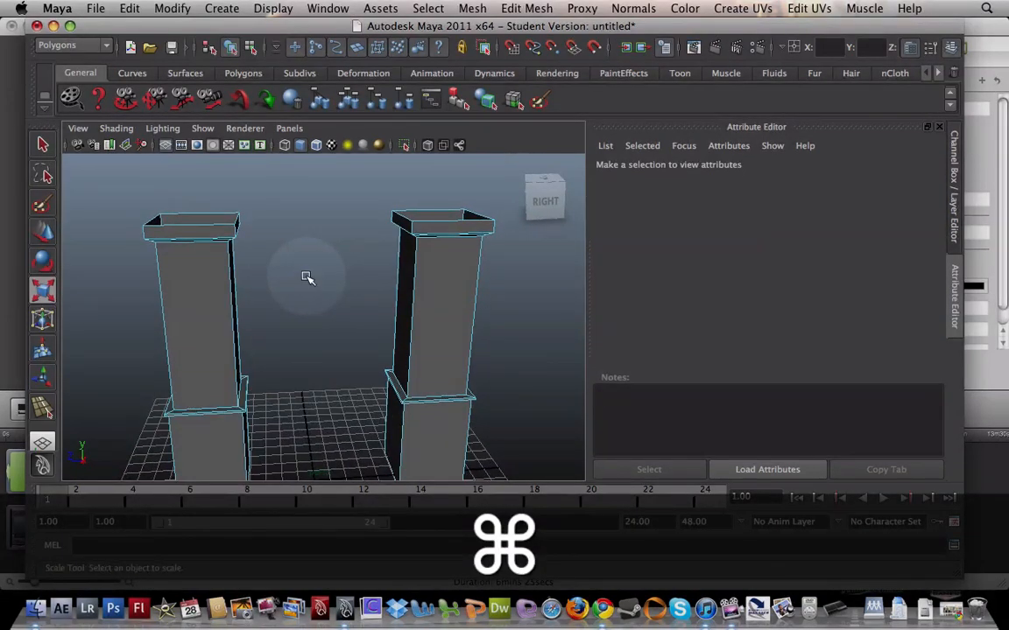
In Edge mode from the side view, select the pillars' inner top edges 60–67.
left_click(526, 8)
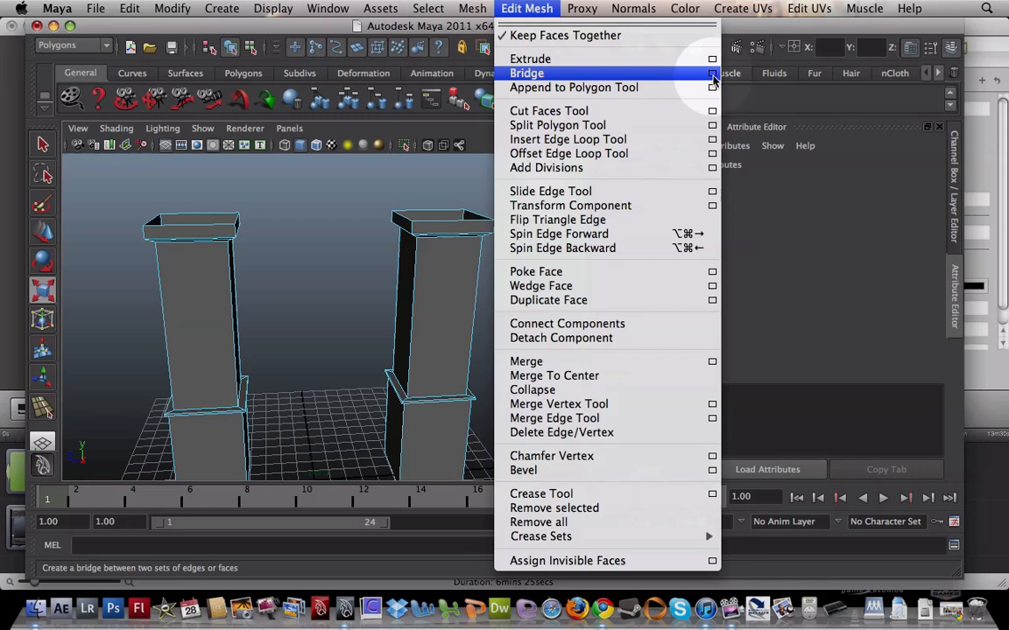
mouse_move(626, 285)
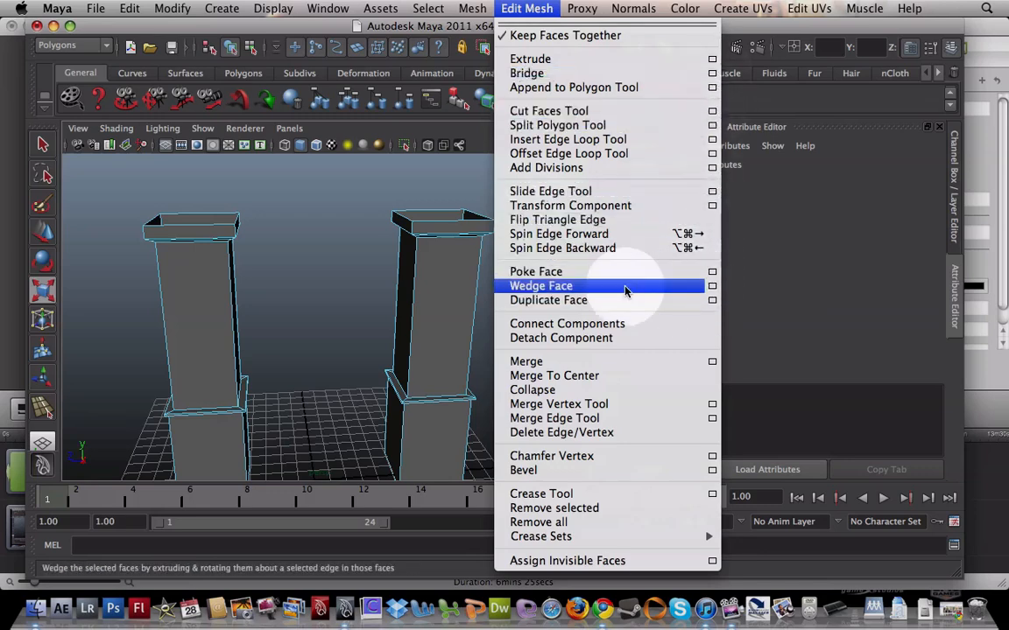
left_click(540, 285)
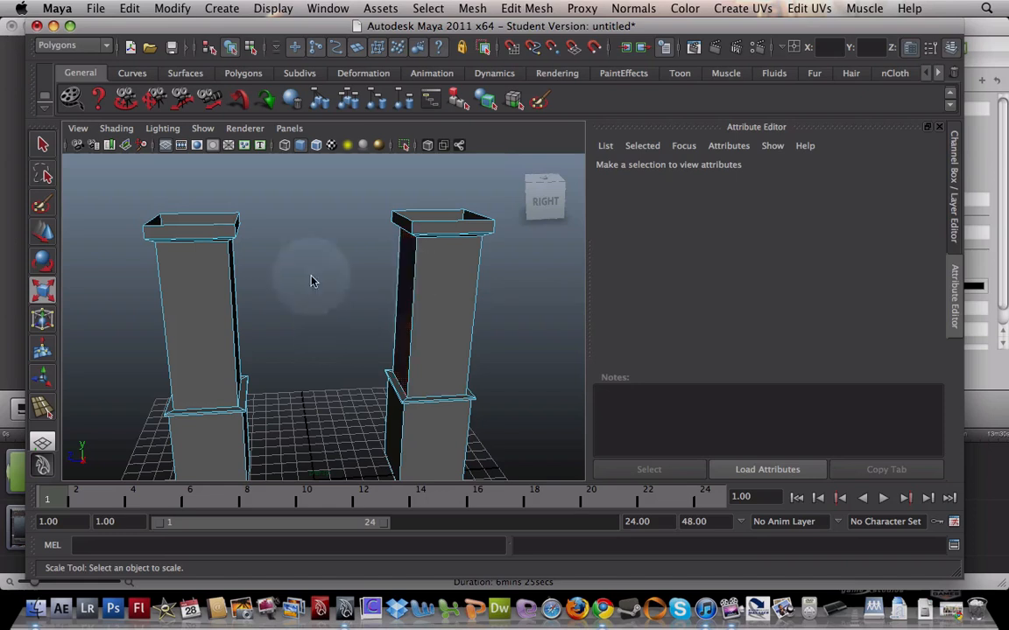
right_click(460, 237)
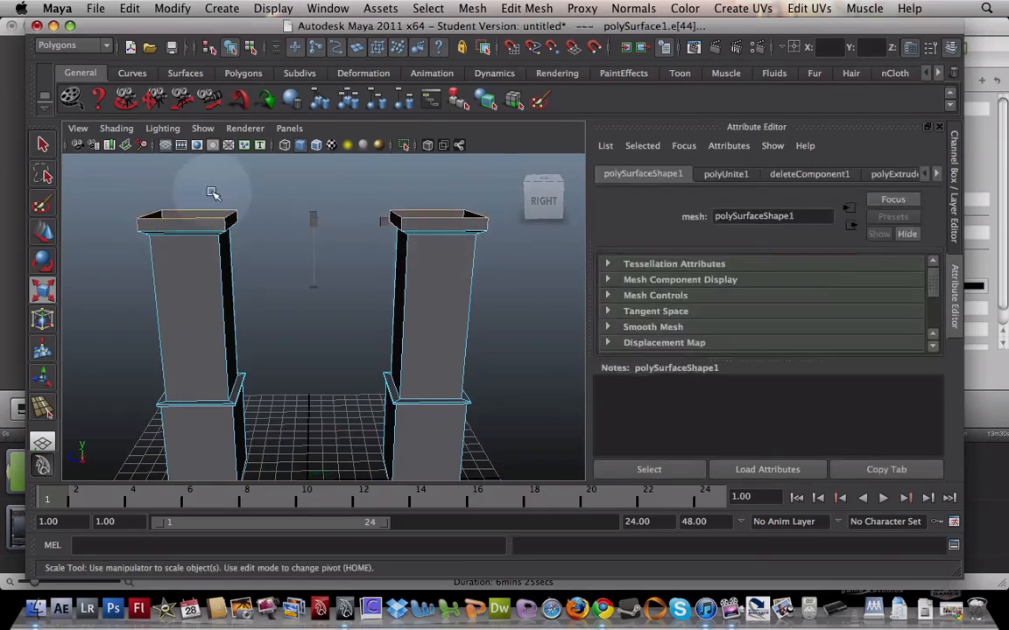
left_click_drag(214, 192, 473, 254)
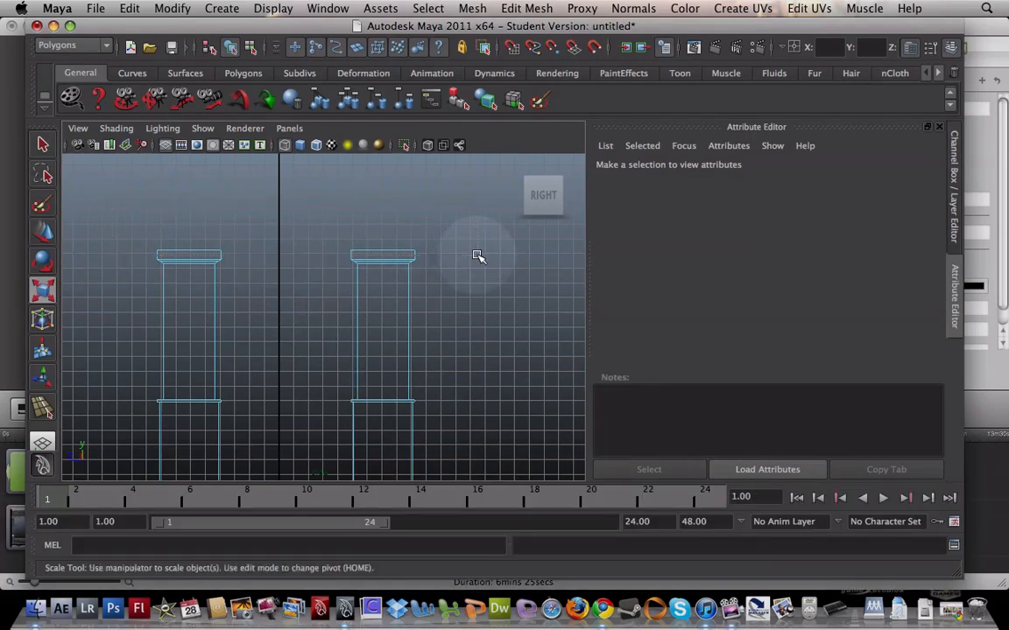
left_click(382, 254)
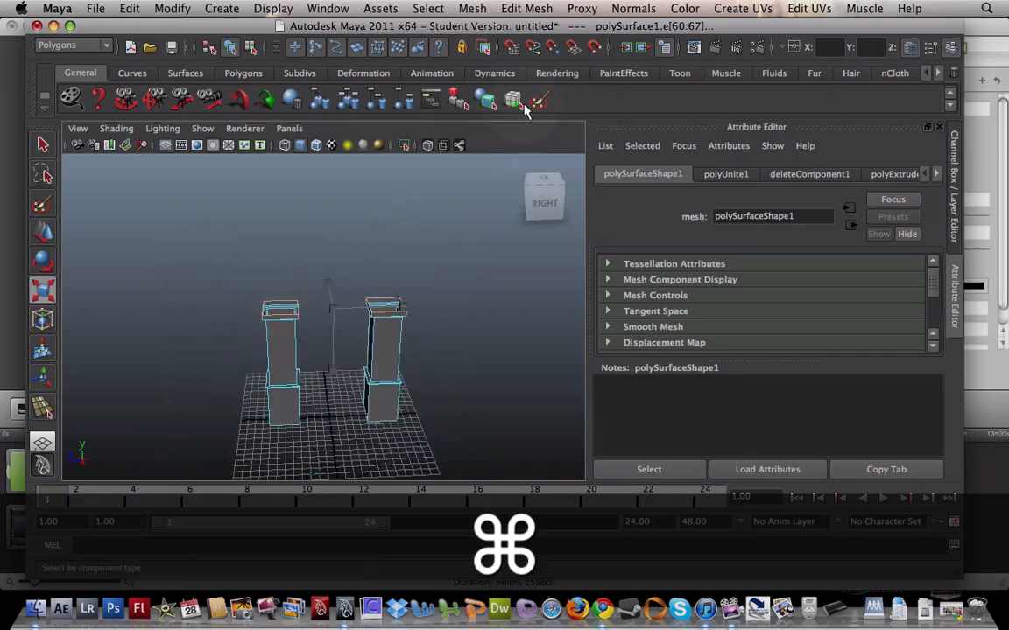
Bridge the pillars with a Smooth path + curve bridge of 6 divisions.
left_click(526, 8)
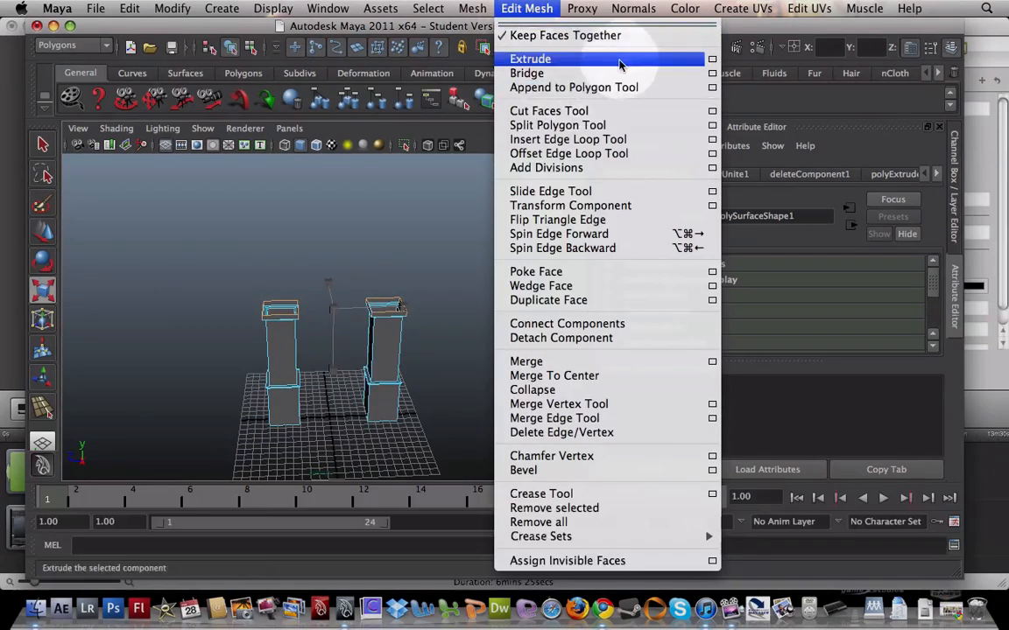
mouse_move(526, 73)
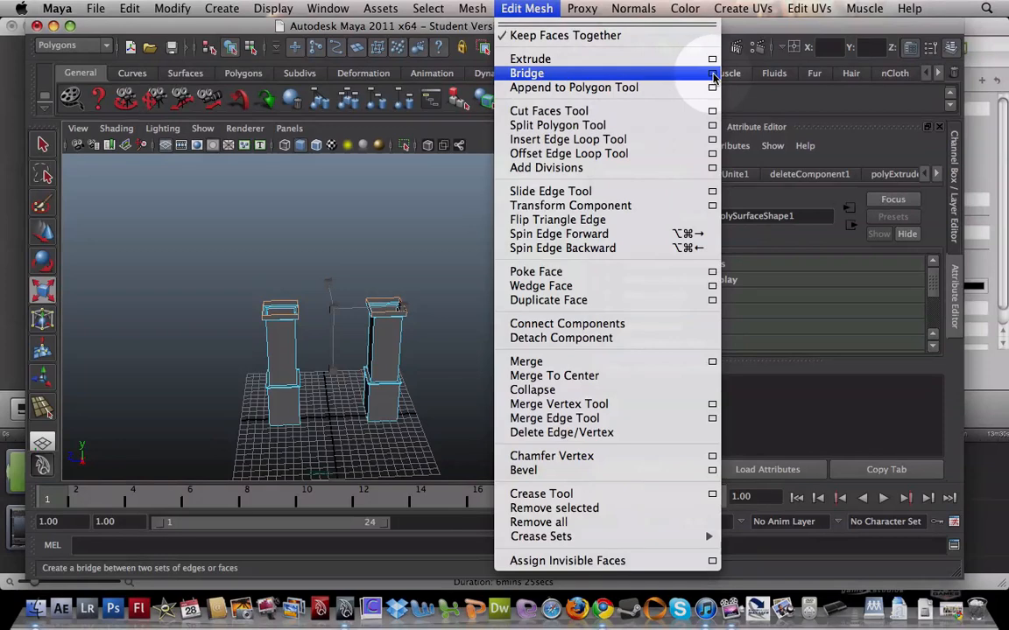
left_click(713, 74)
type("3")
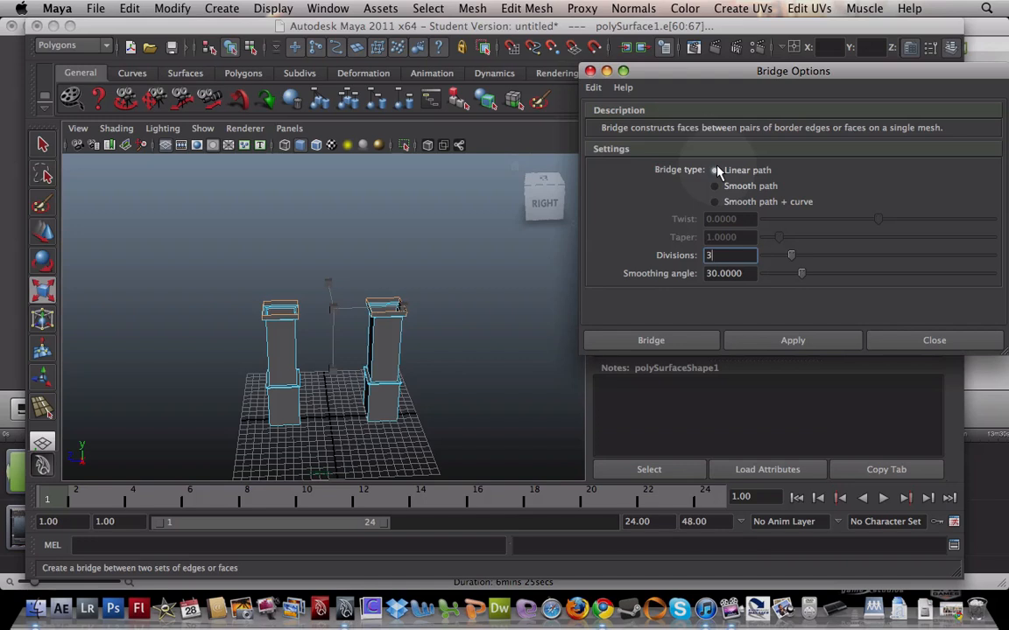
left_click(714, 170)
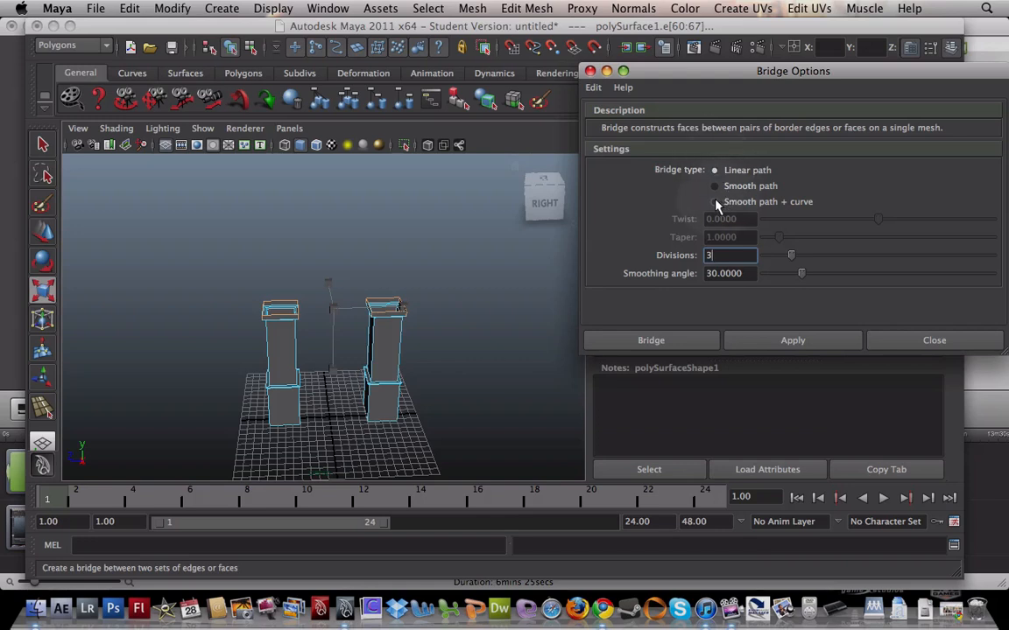
left_click(714, 201)
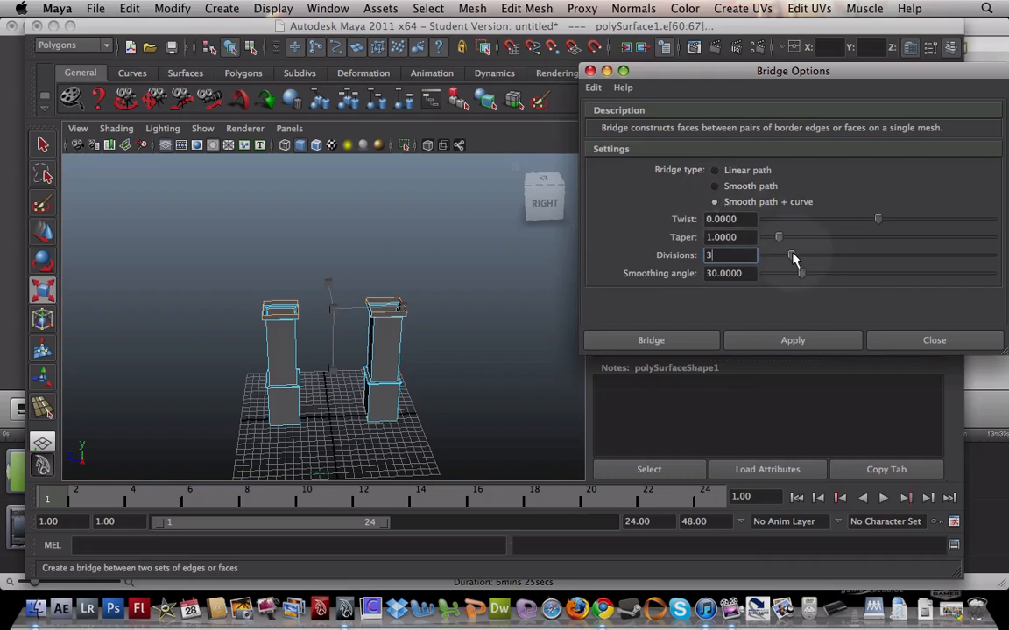
left_click_drag(790, 254, 809, 255)
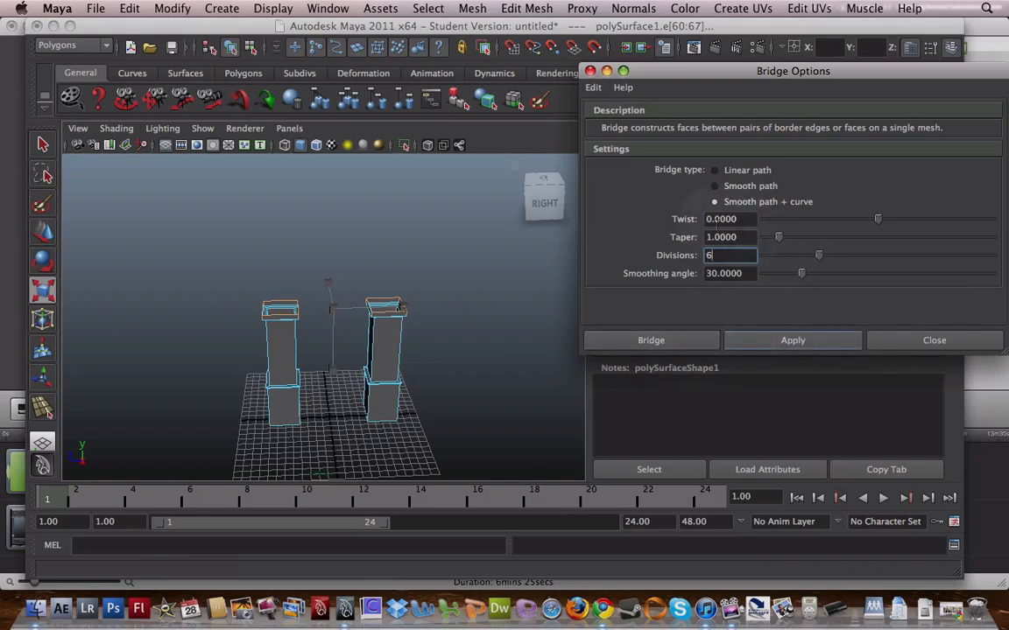
left_click(651, 339)
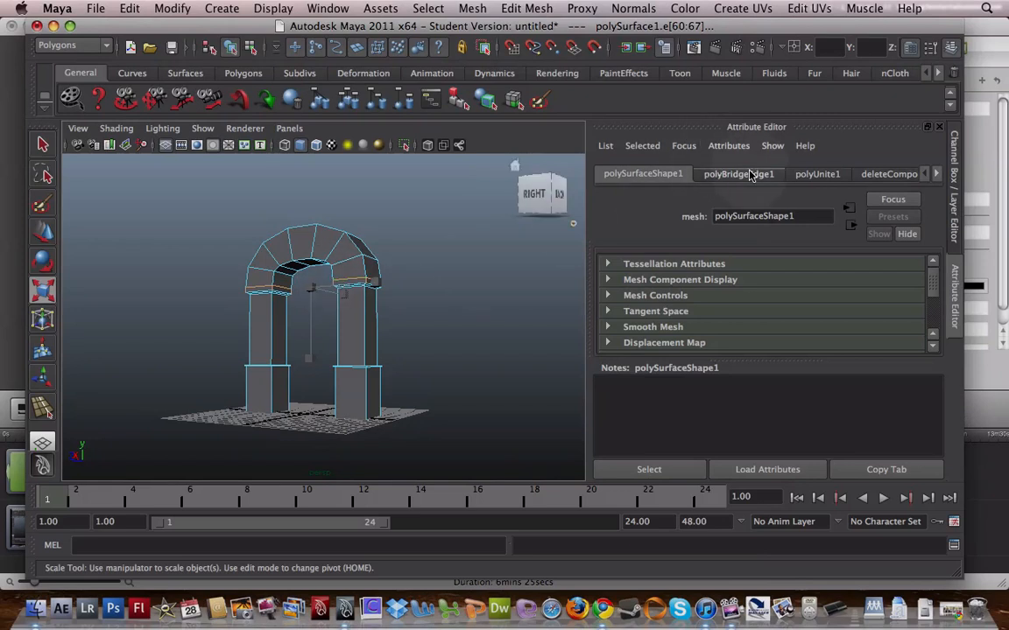
Test arch divisions of 8, 12, 2 and 3 in polyBridgeEdge1, ending at 6.
left_click(738, 173)
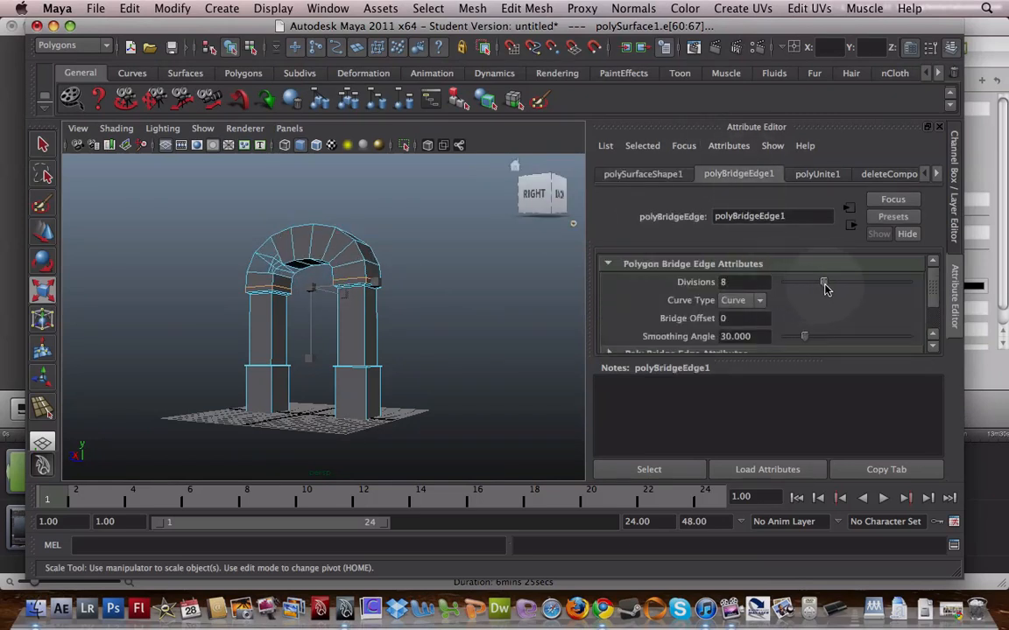
left_click_drag(823, 282, 845, 282)
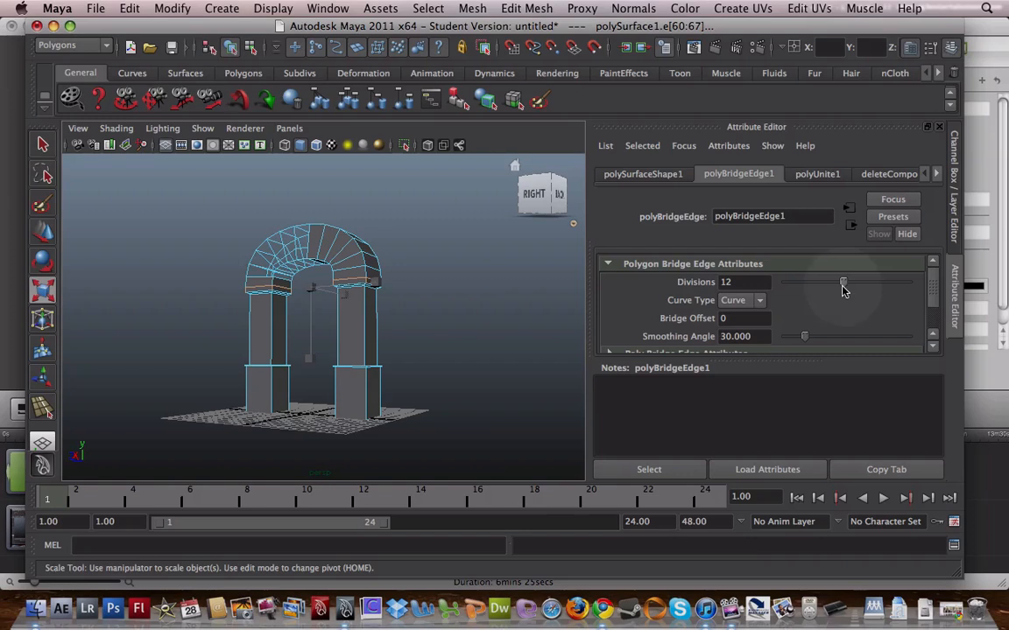
left_click_drag(842, 282, 793, 282)
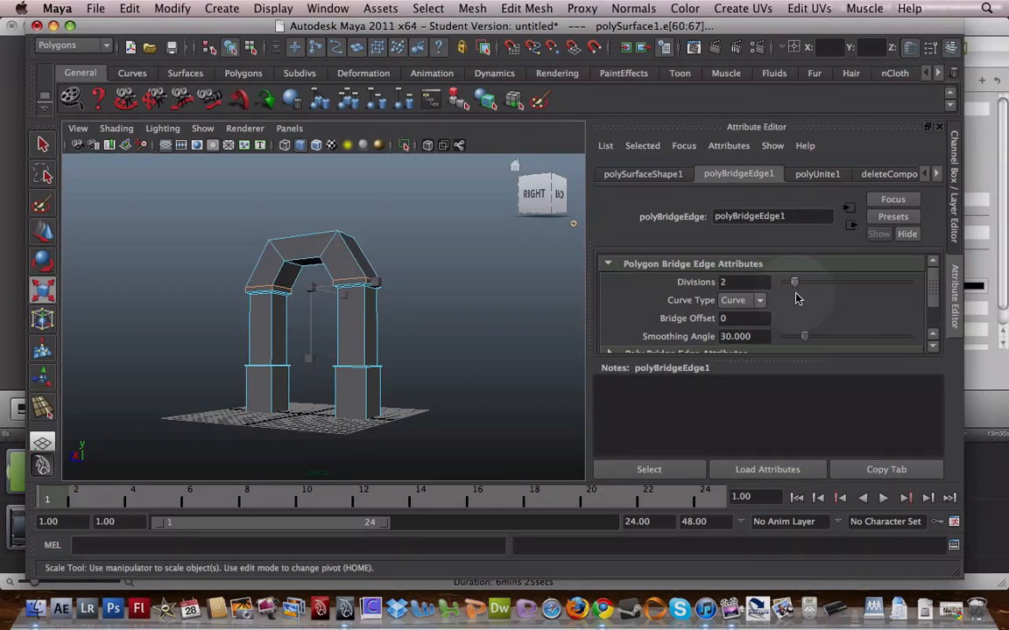
left_click_drag(794, 282, 798, 282)
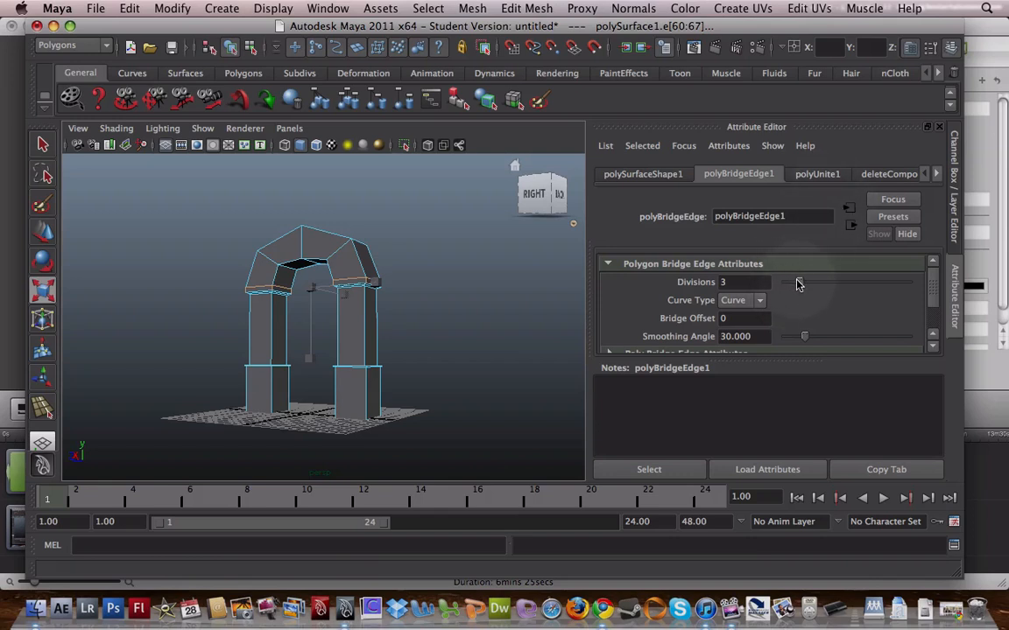
left_click_drag(783, 282, 814, 282)
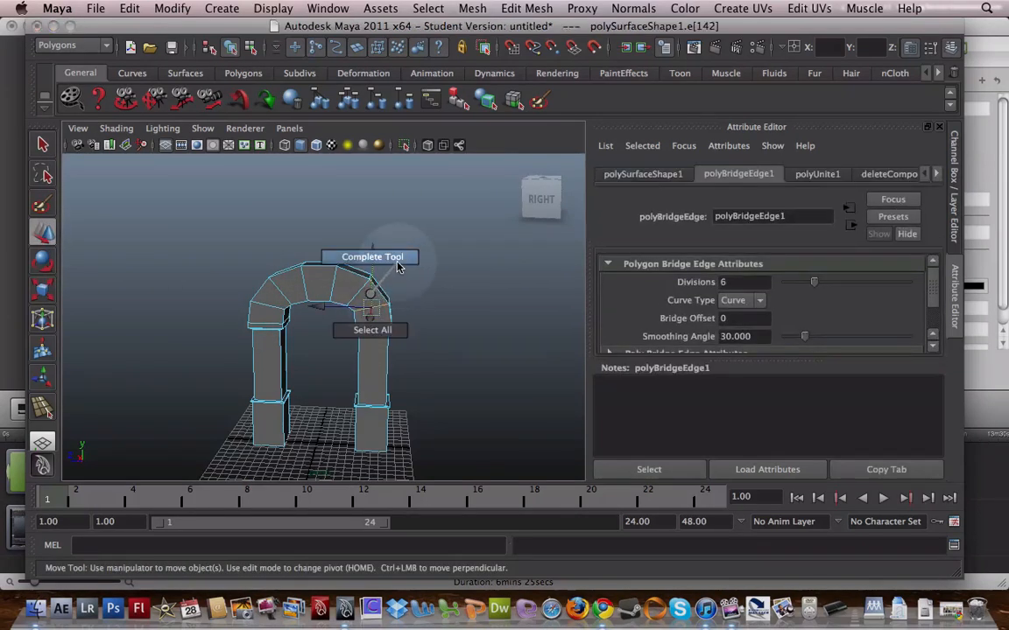
Switch the viewport to wireframe and deselect the archway mesh.
left_click(371, 257)
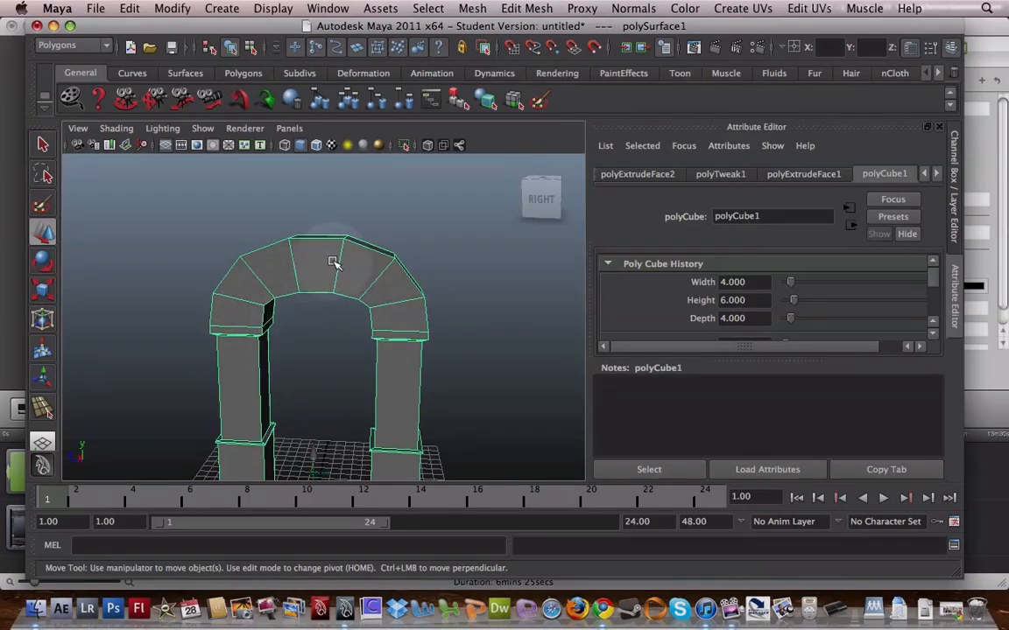
mouse_move(339, 266)
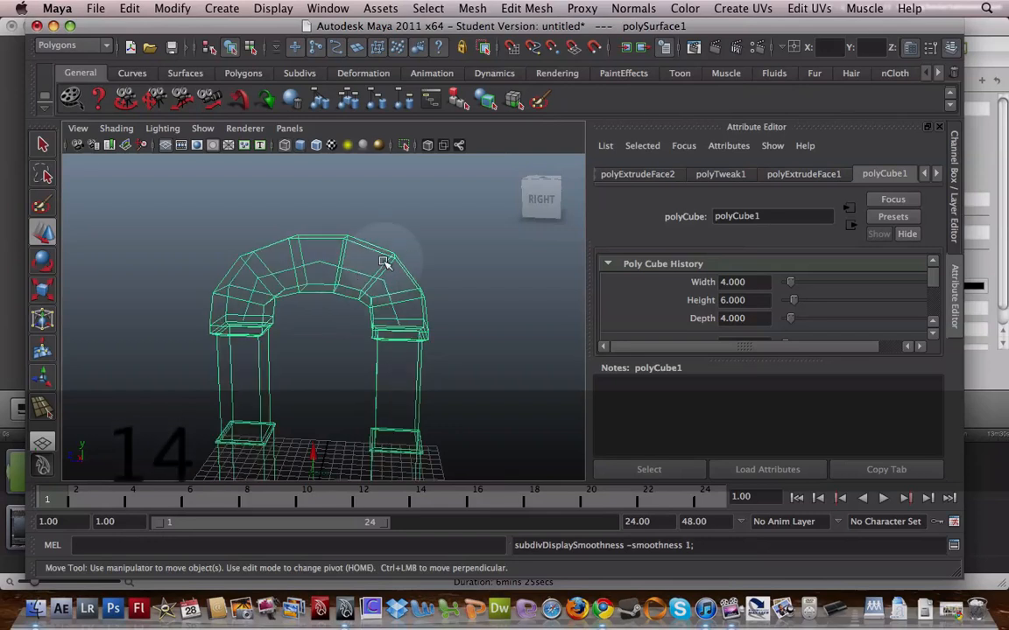
left_click(455, 275)
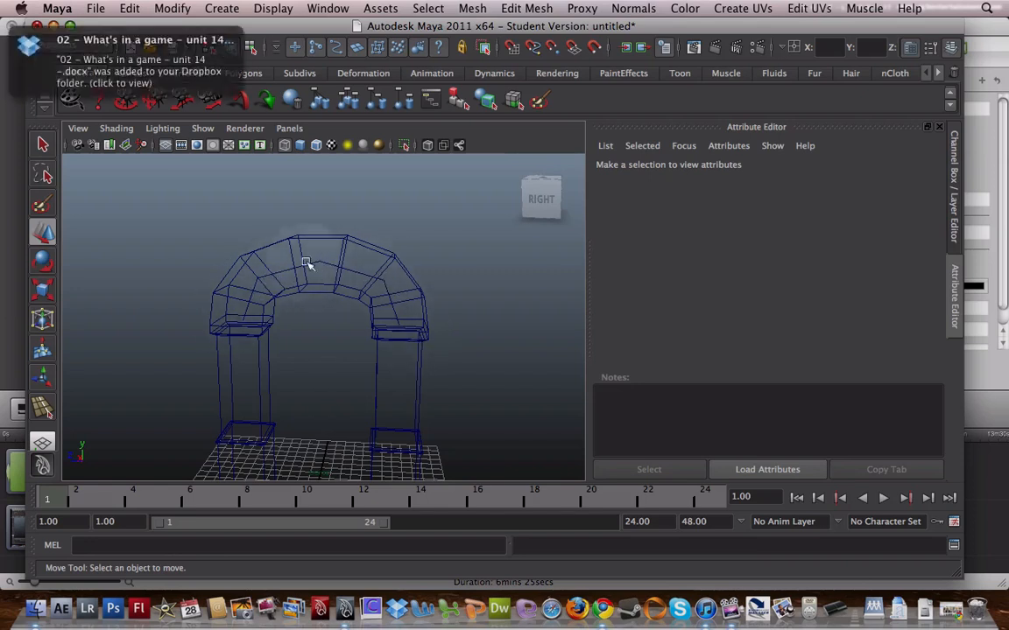
mouse_move(356, 274)
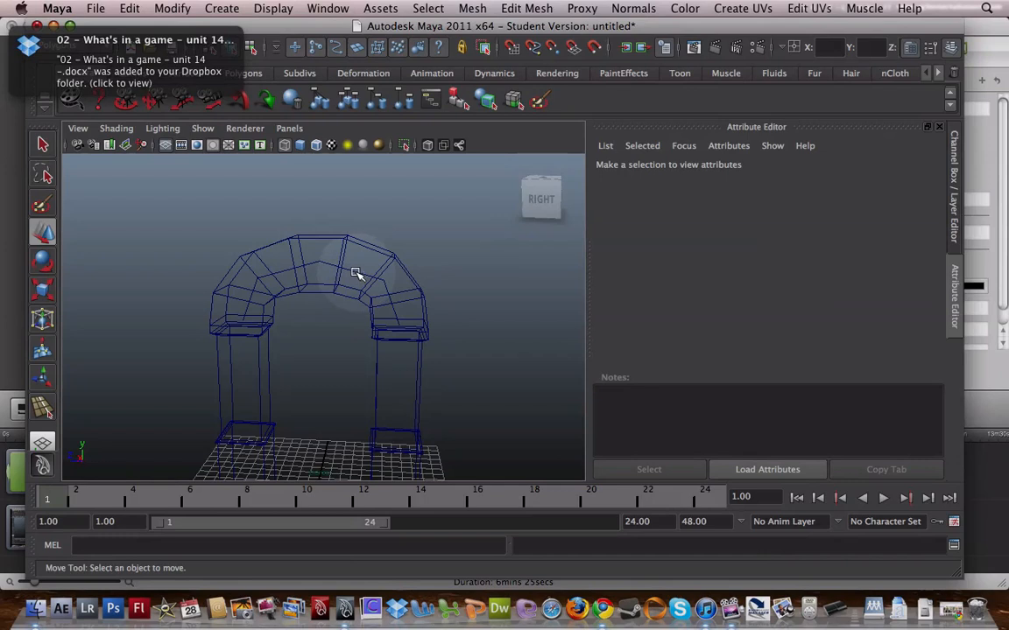
Raise curve1's top control vertex, scale the CVs outward, then select the arch mesh.
right_click(356, 276)
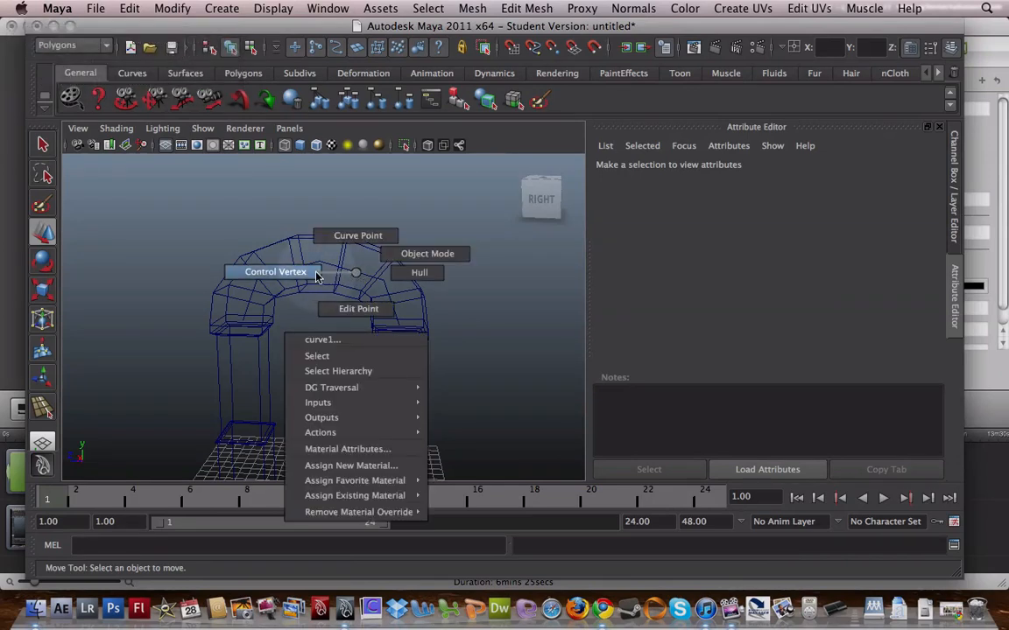
mouse_move(265, 283)
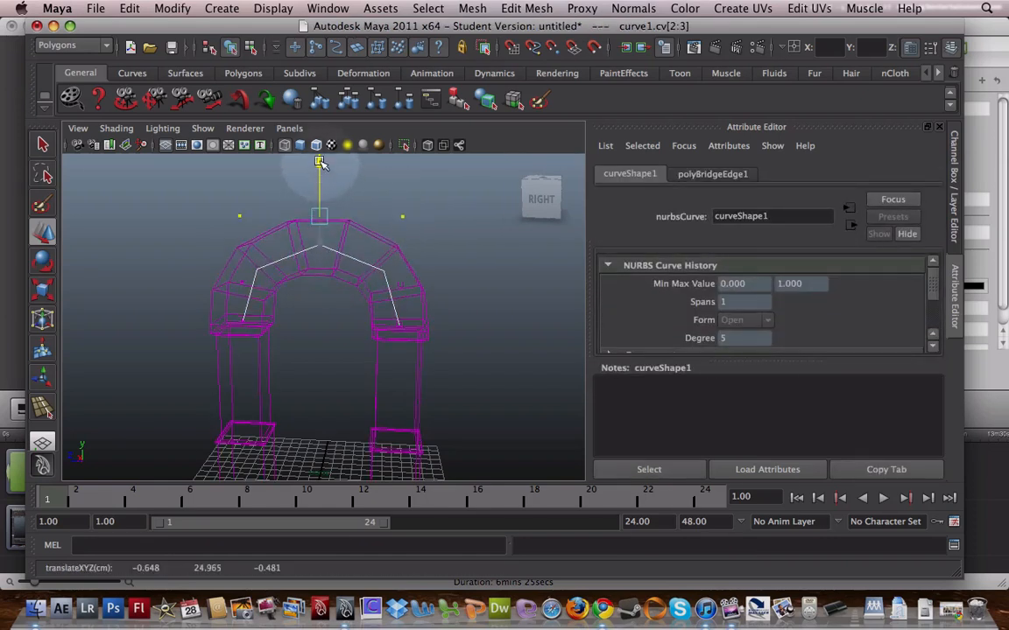
left_click_drag(320, 162, 320, 186)
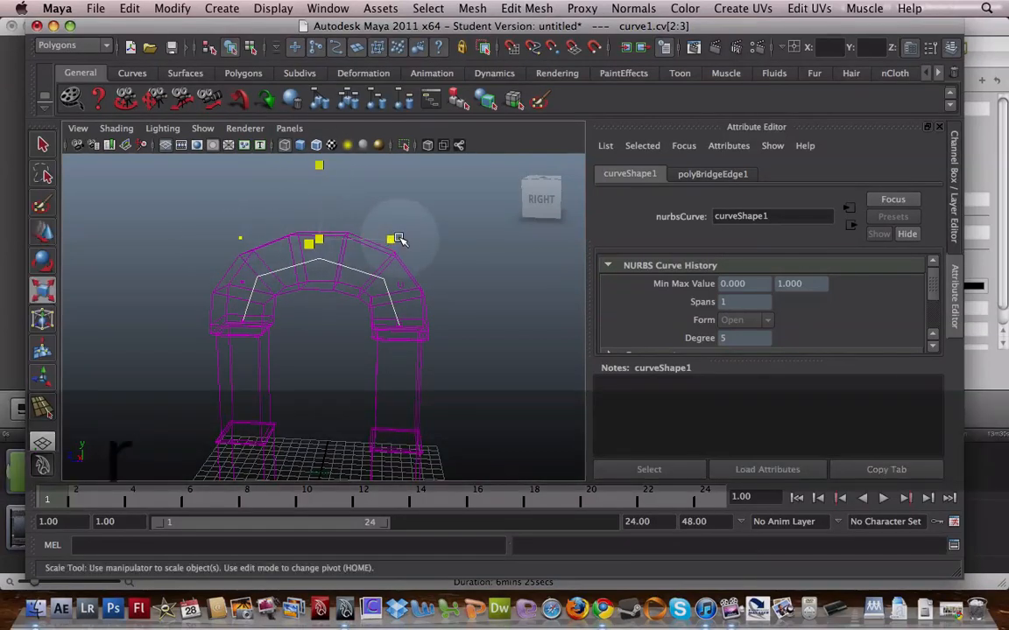
left_click_drag(399, 240, 521, 269)
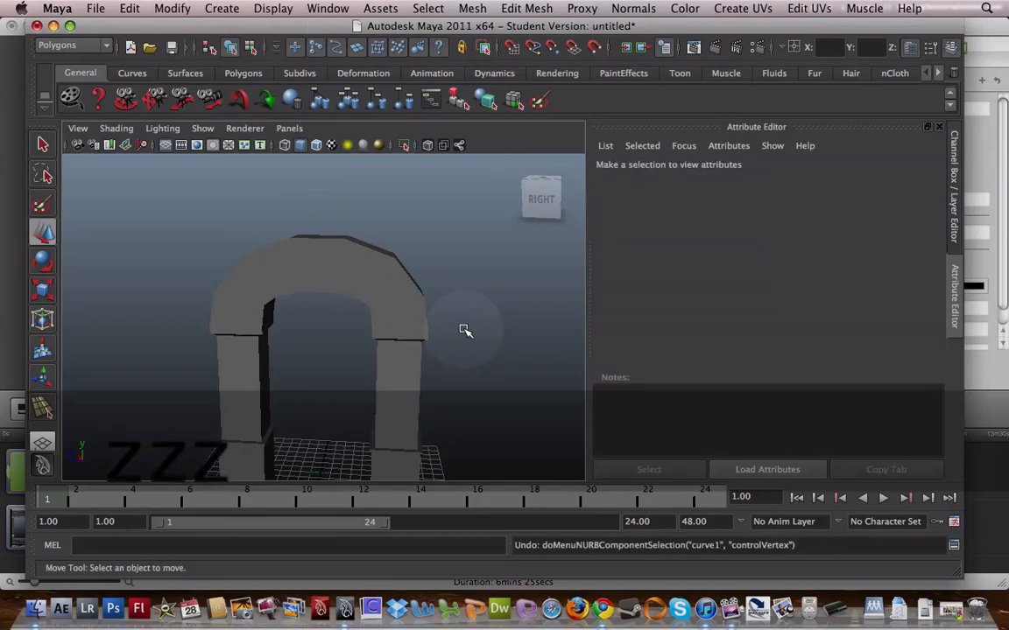
left_click(320, 351)
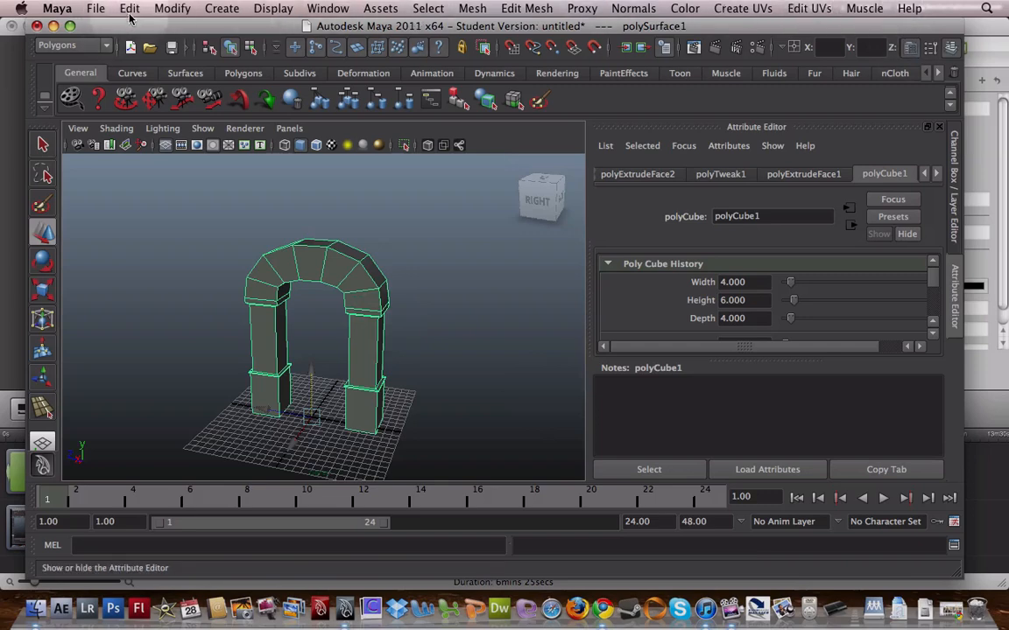
Freeze the archway mesh's transformations.
left_click(173, 8)
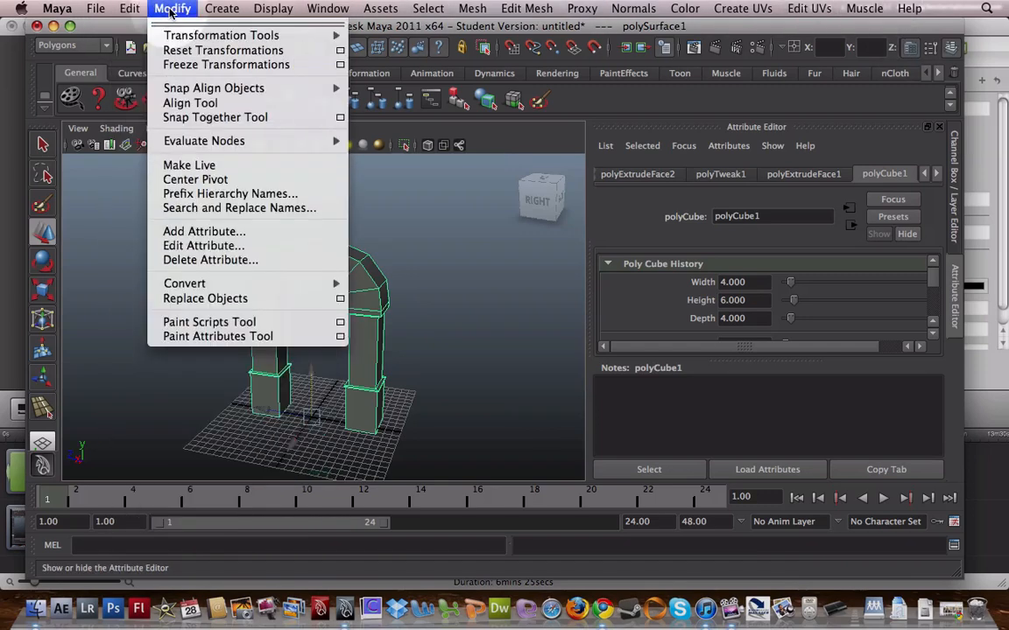
mouse_move(226, 64)
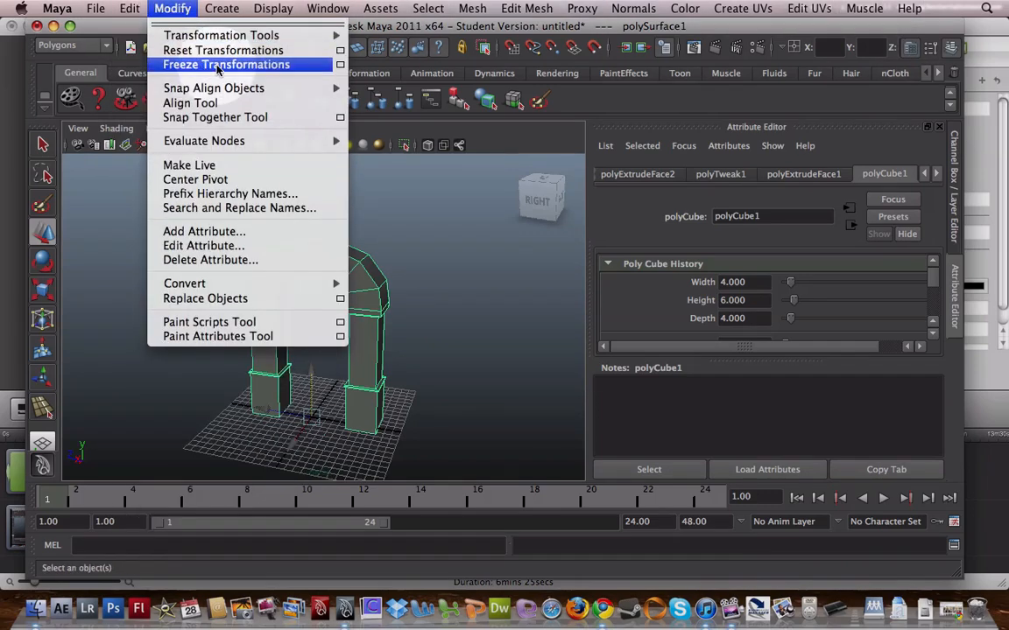
left_click(225, 64)
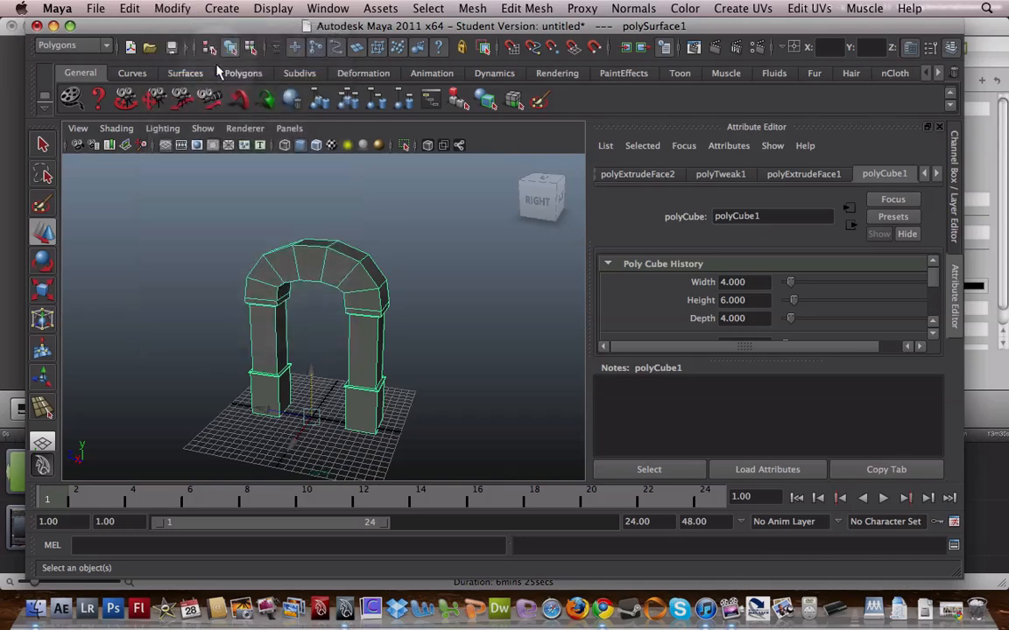
left_click(172, 8)
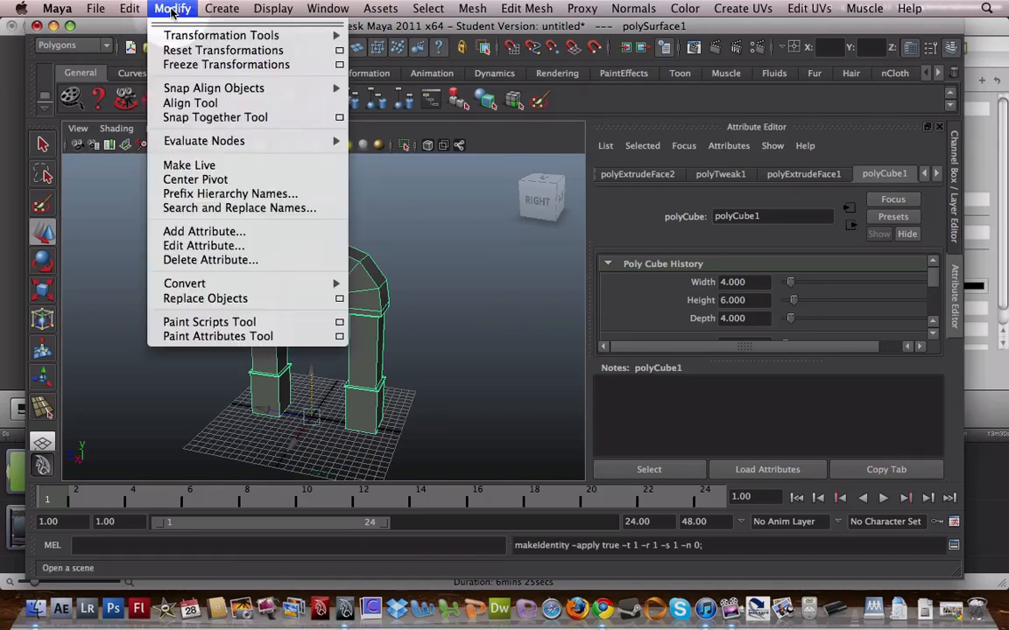
Delete polySurface1's construction history and reselect the archway.
left_click(128, 8)
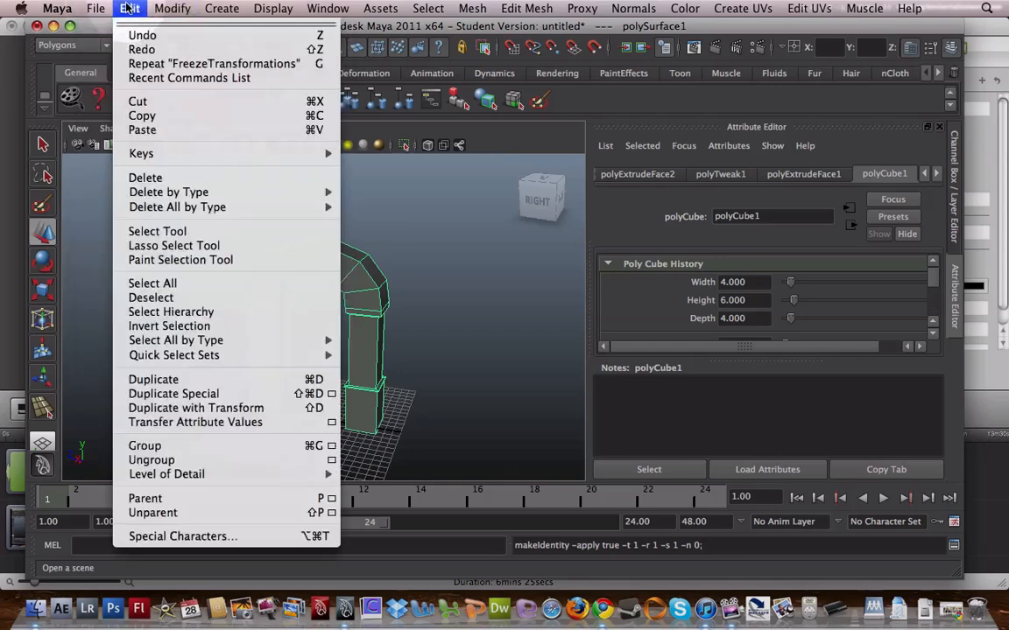
mouse_move(168, 192)
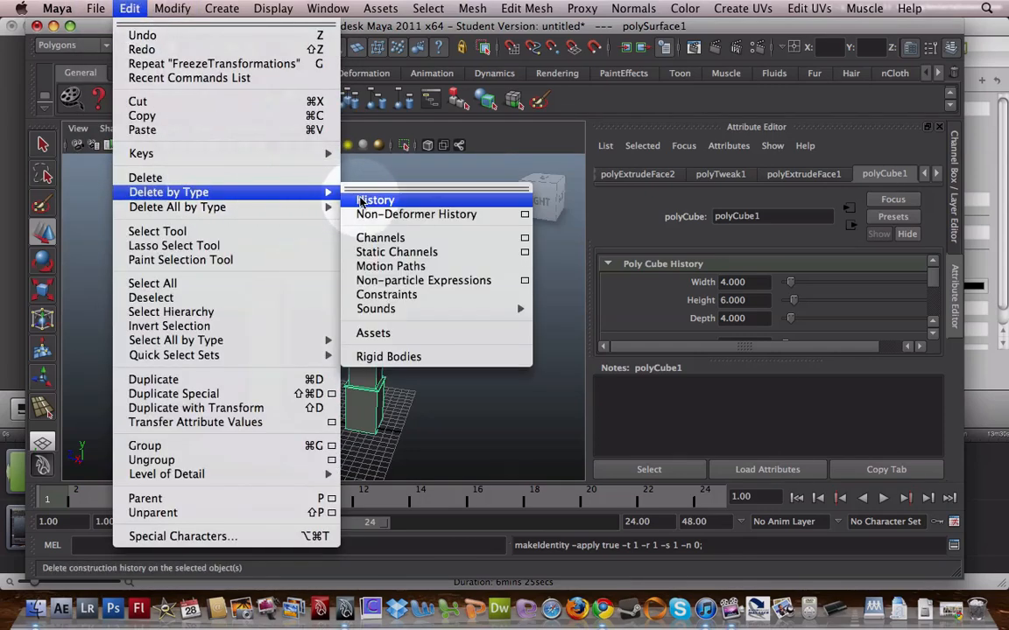
left_click(375, 199)
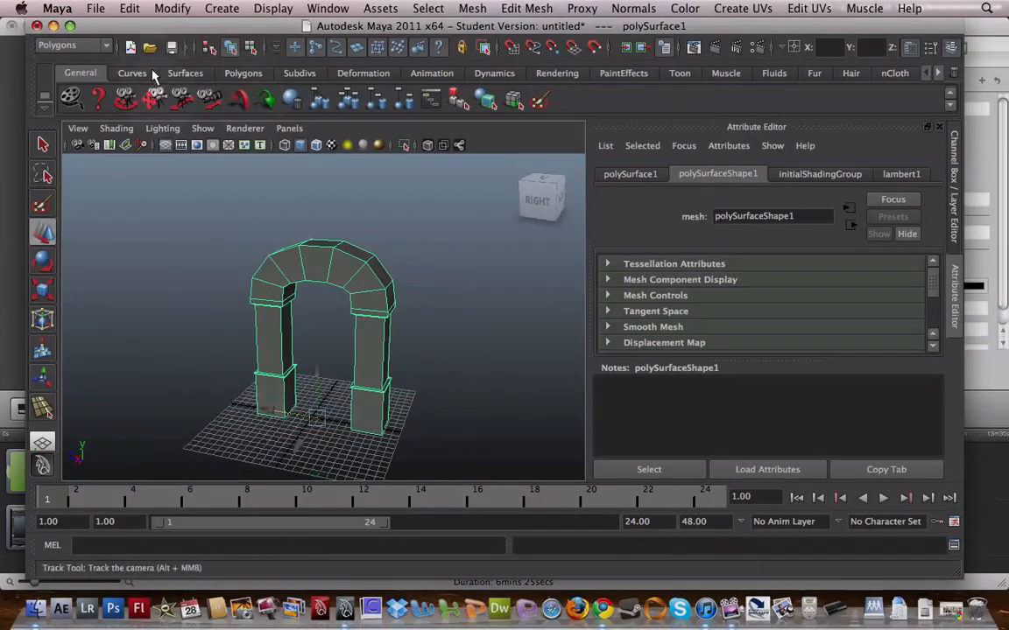
left_click(172, 8)
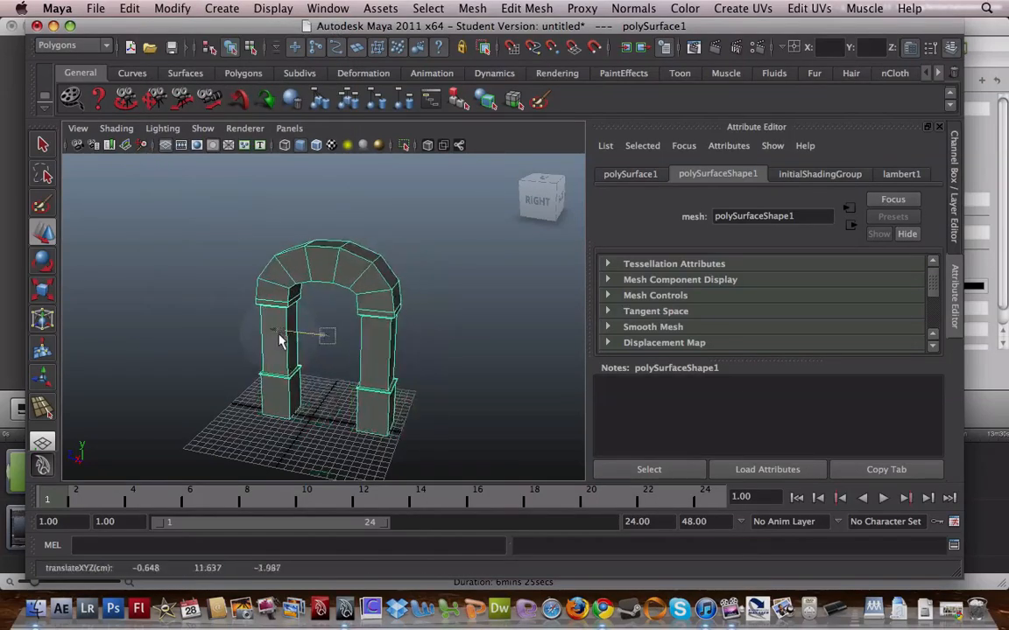
left_click(368, 289)
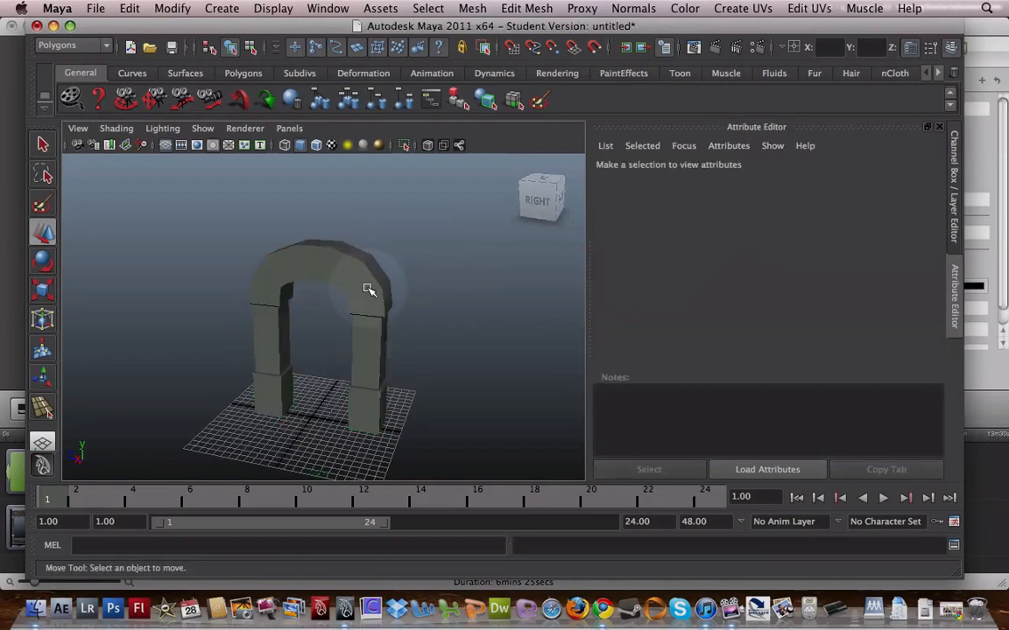
left_click(367, 289)
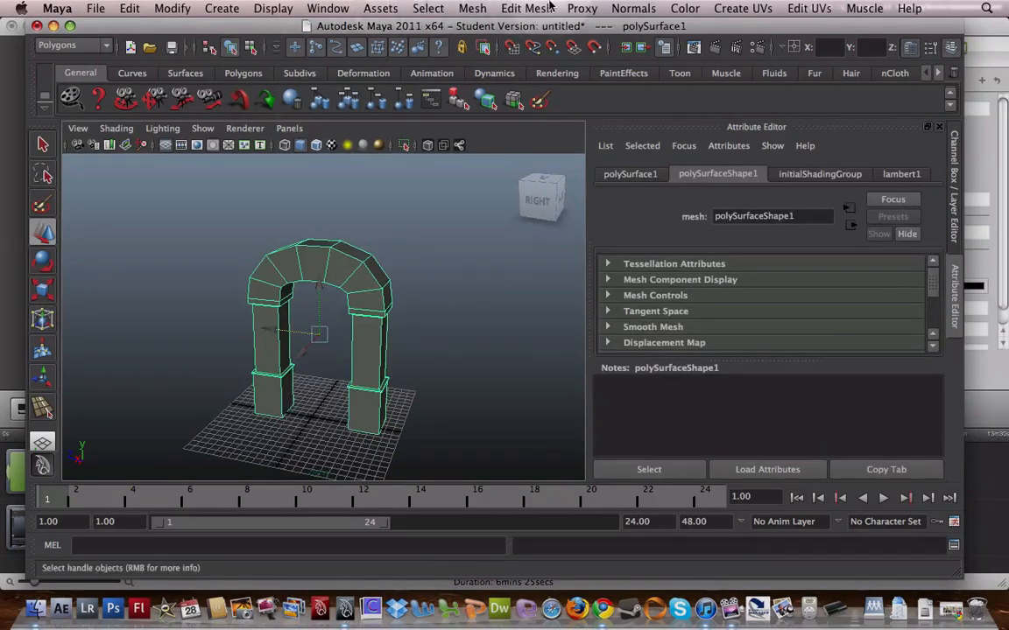
left_click(472, 8)
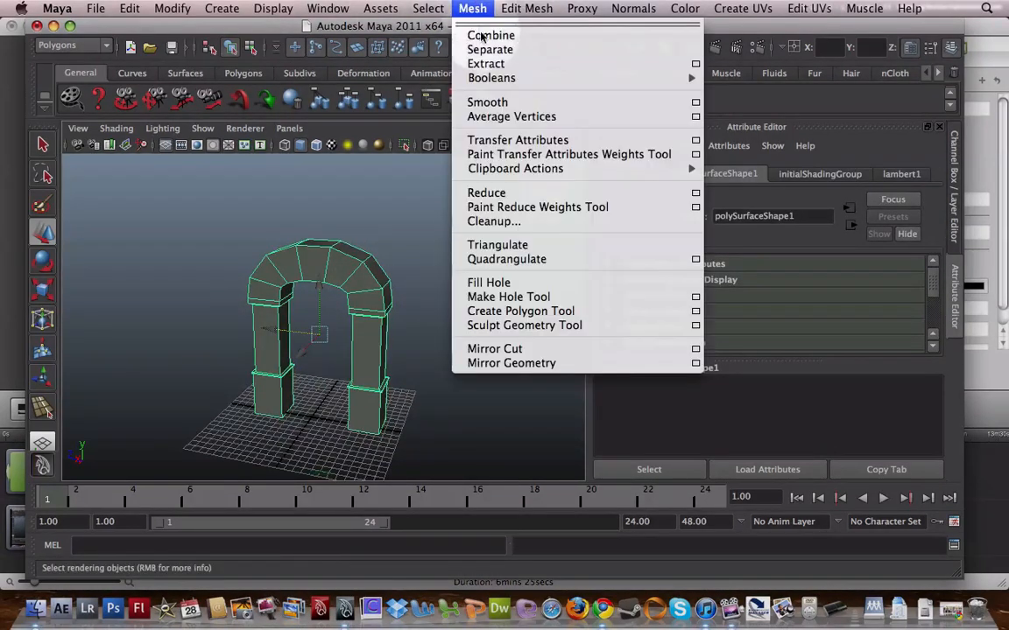
mouse_move(490, 35)
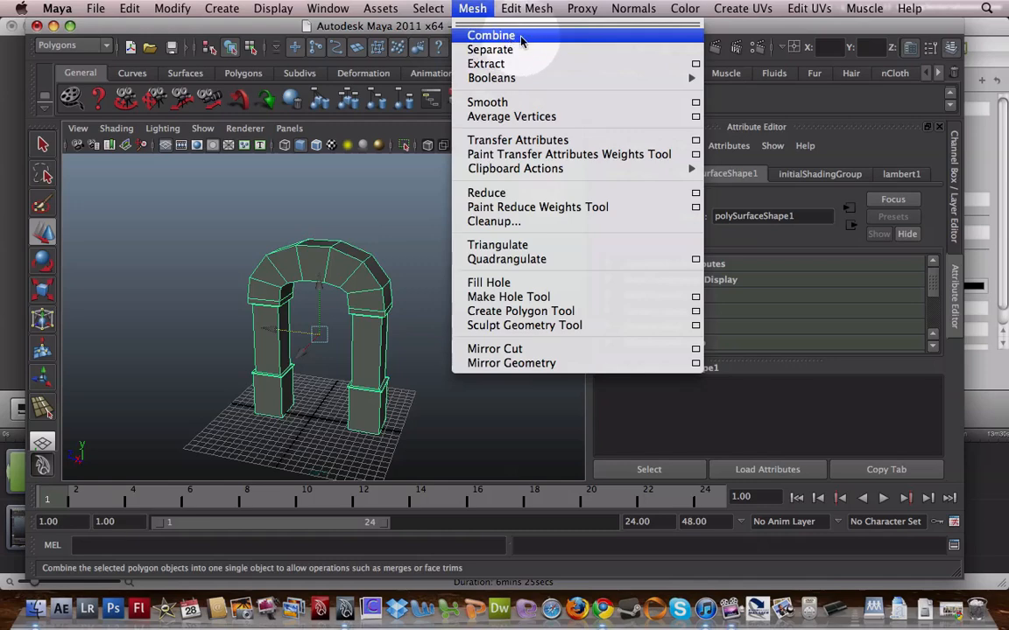
left_click(428, 8)
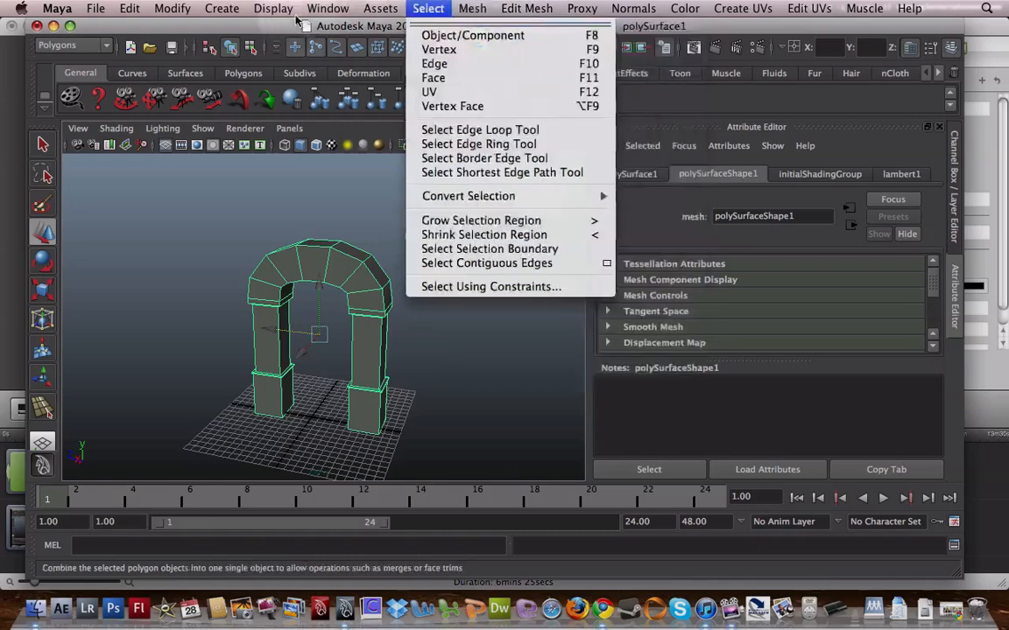
mouse_move(480, 129)
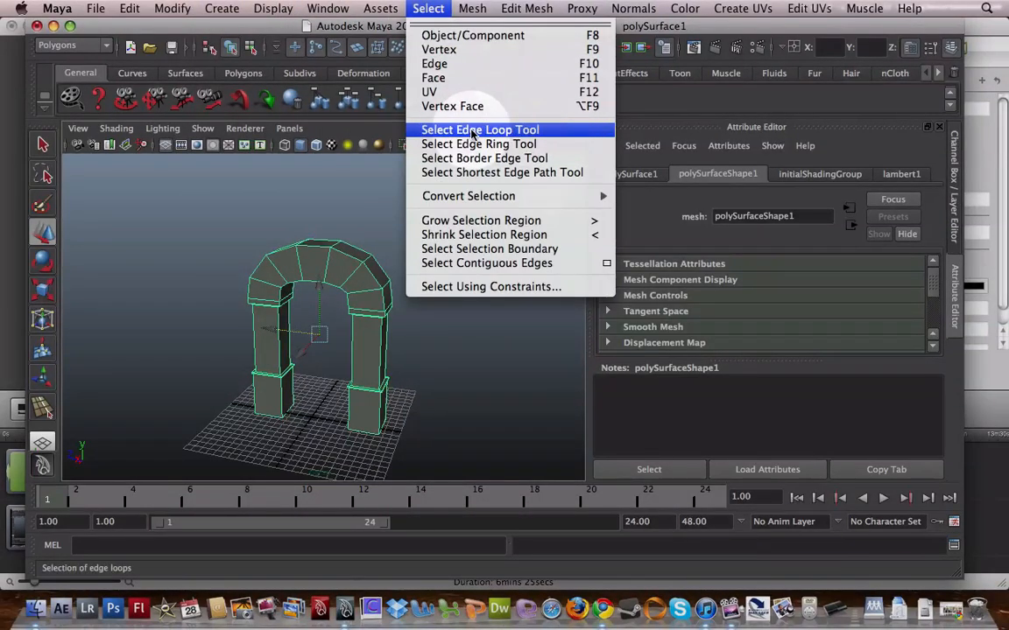
left_click(526, 8)
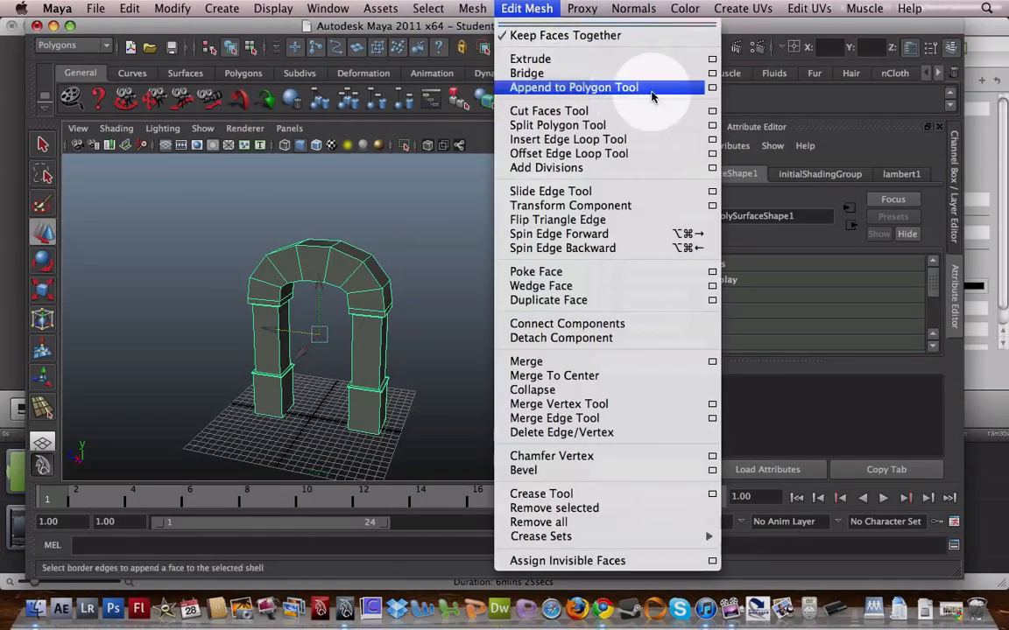
mouse_move(526, 72)
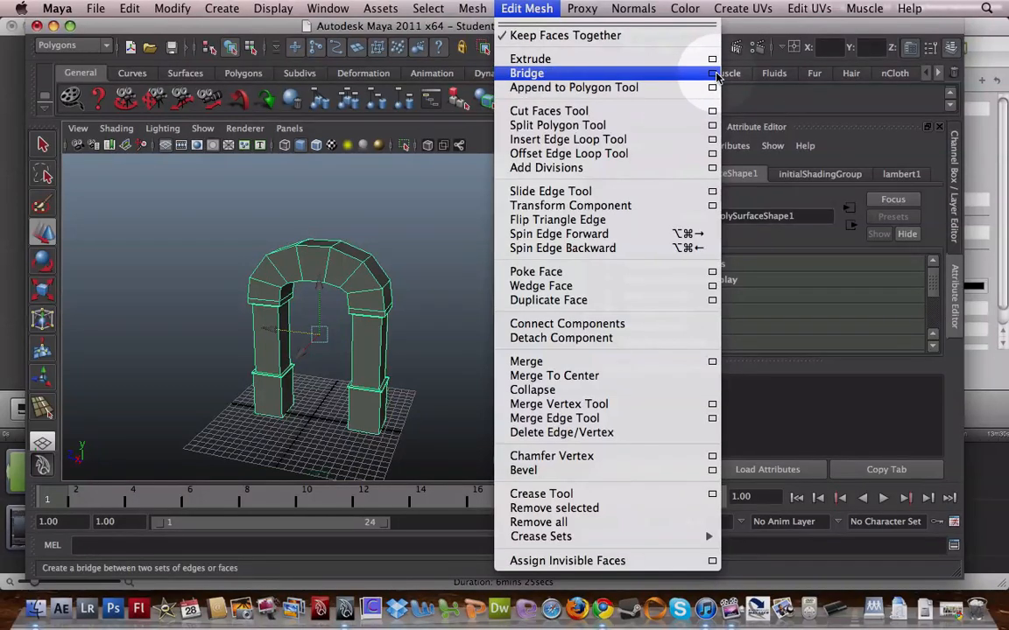